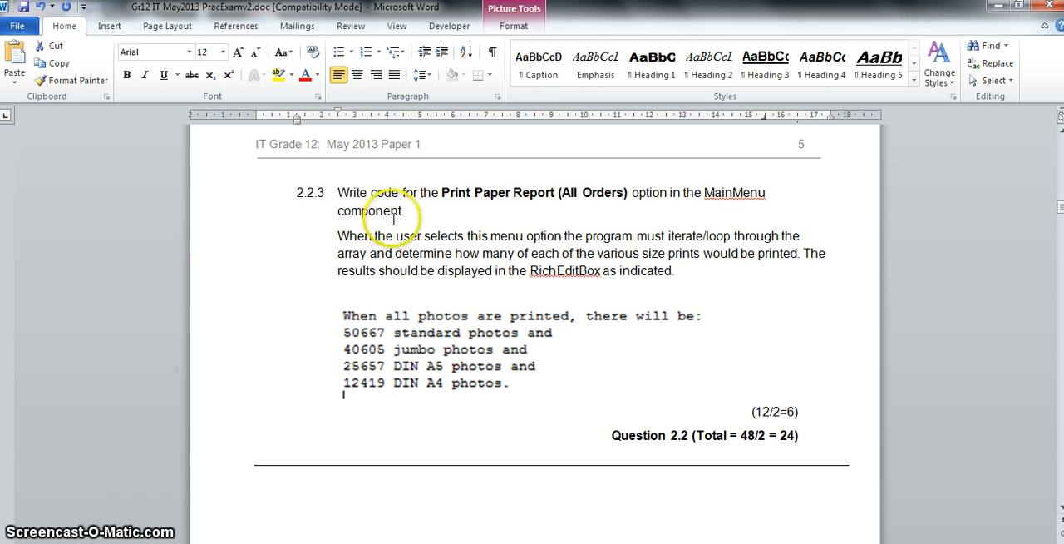
Generate an empty OnClick handler for Order Listings > Print Paper Report (All Orders).
{"action": "scroll", "scroll_direction": "down", "scroll_amount": 3}
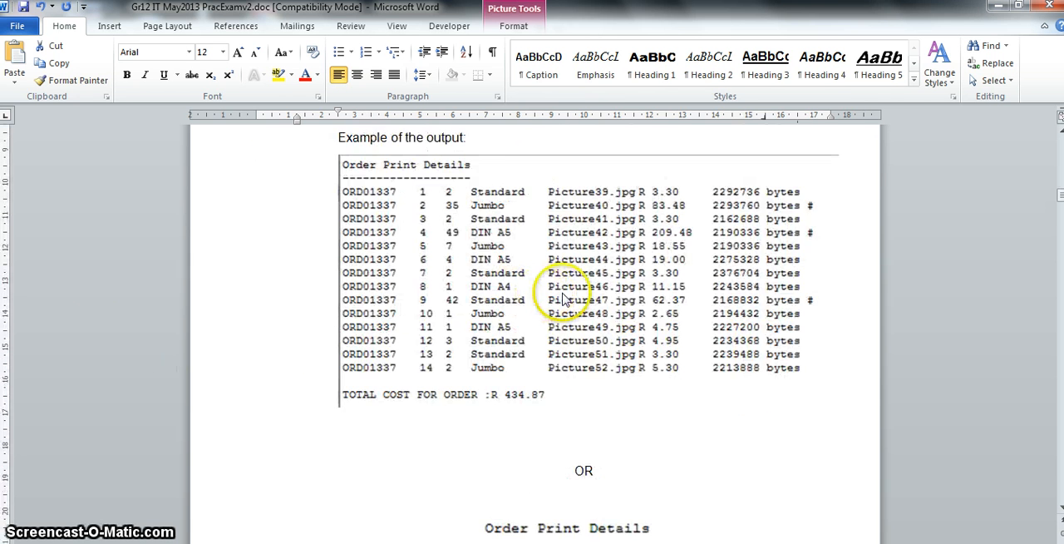
{"action": "scroll", "scroll_direction": "down", "scroll_amount": 3}
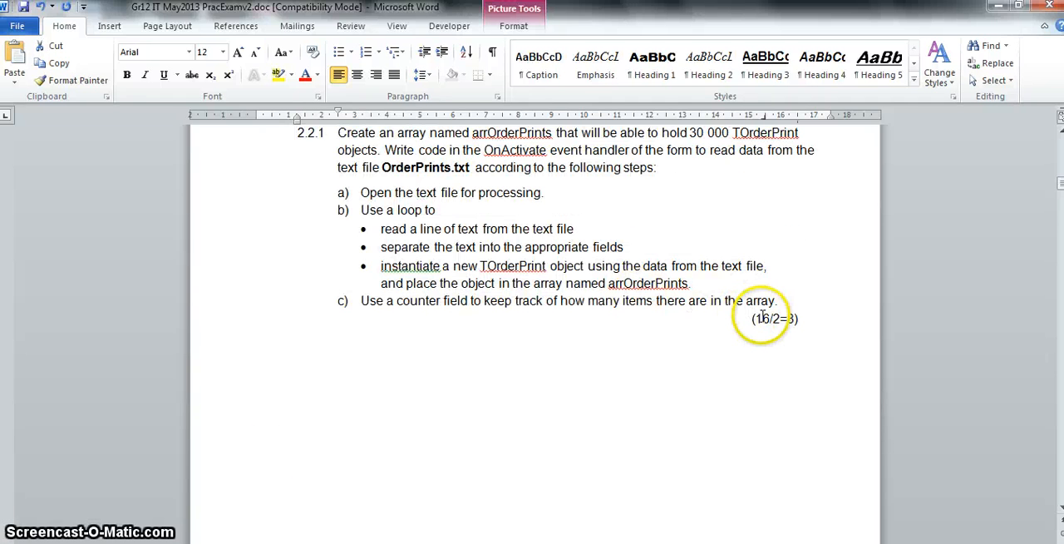
{"action": "scroll", "scroll_direction": "down", "scroll_amount": 3}
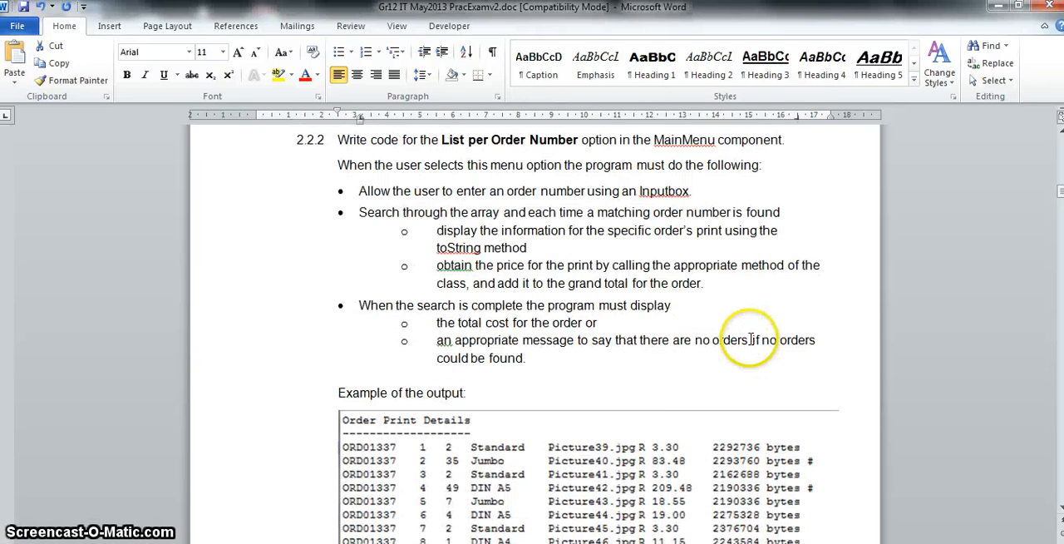
{"action": "scroll", "scroll_direction": "down", "scroll_amount": 3}
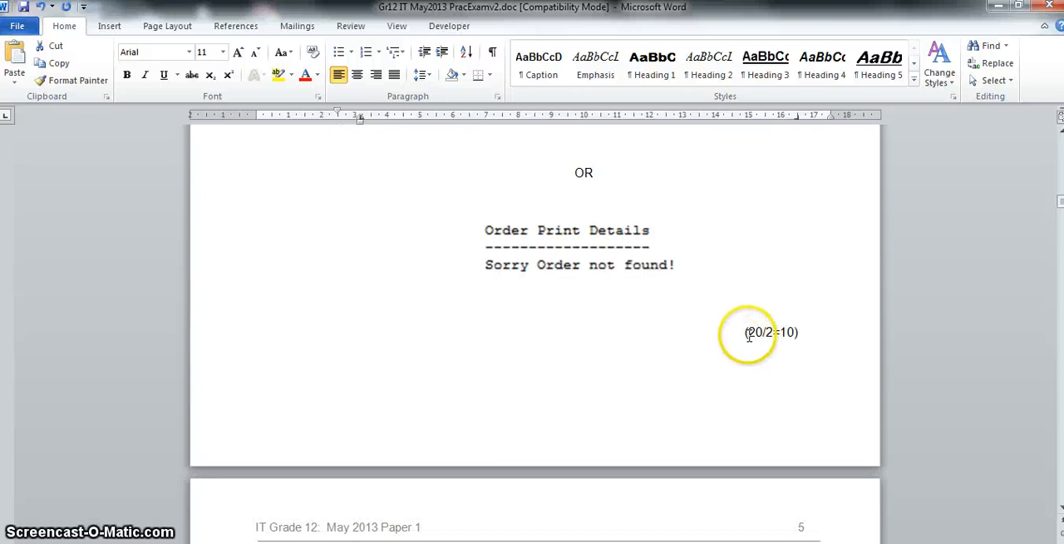
{"action": "scroll", "scroll_direction": "down", "scroll_amount": 3}
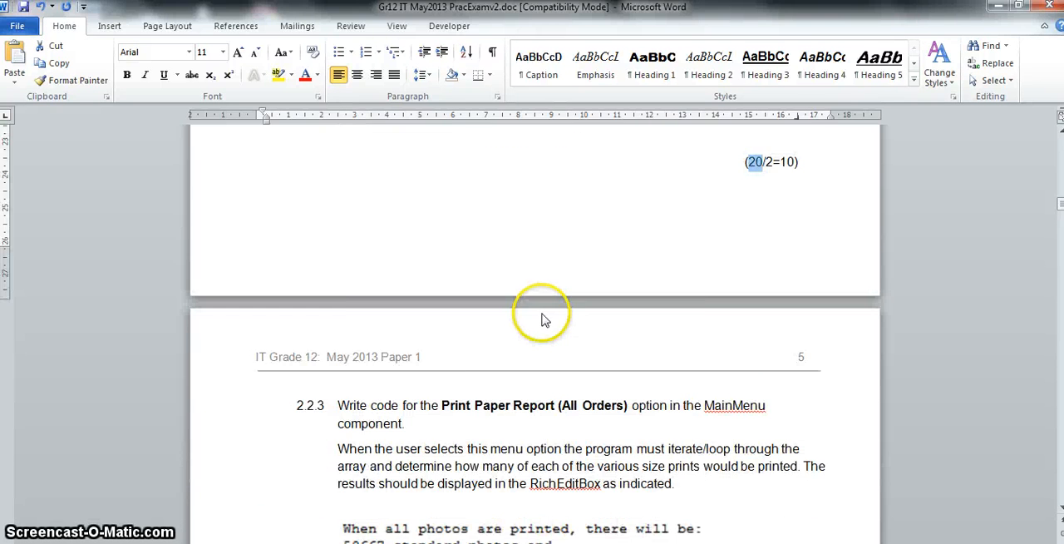
{"action": "scroll", "scroll_direction": "down", "scroll_amount": 3}
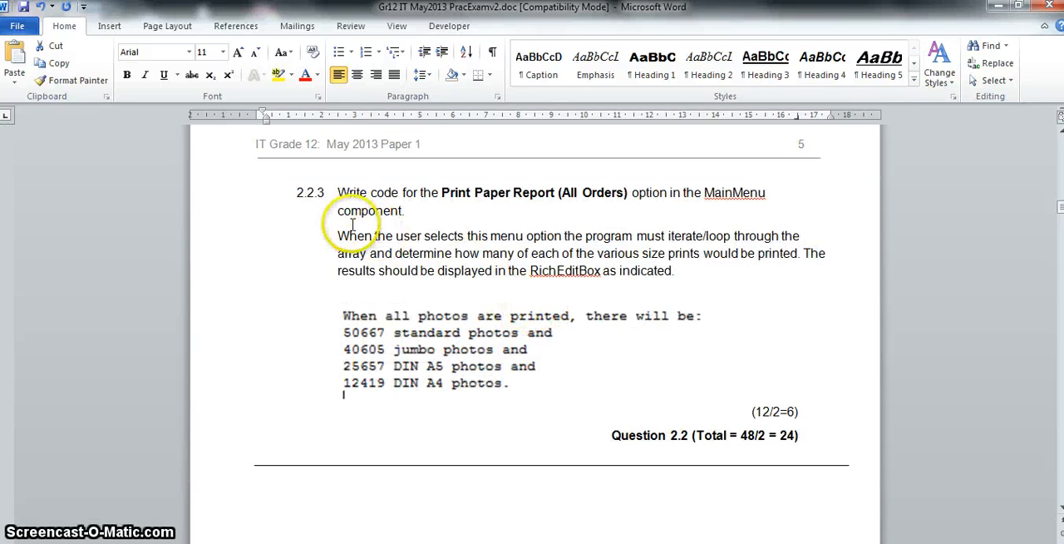
{"action": "mouse_move", "coordinate": [746, 407]}
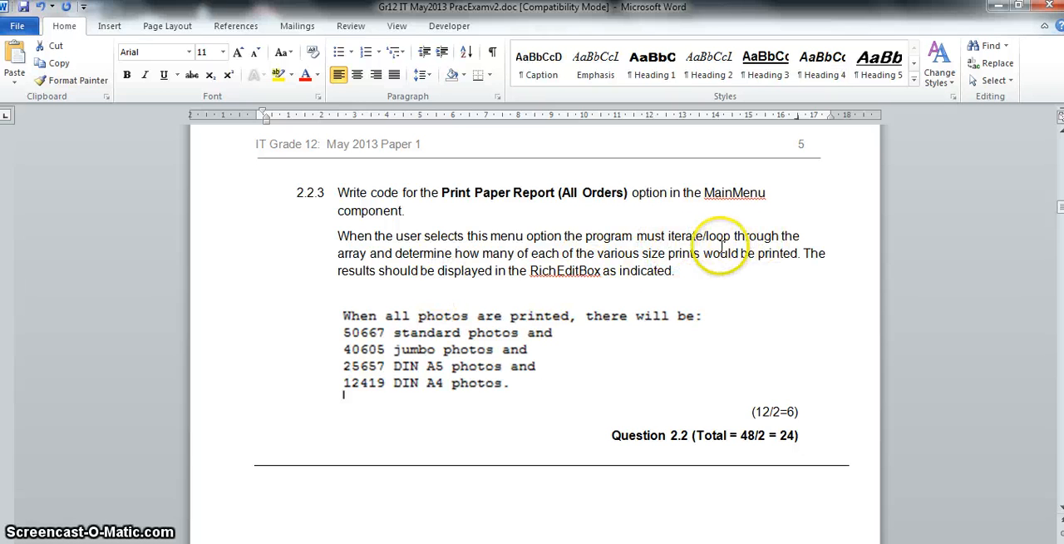
{"action": "mouse_move", "coordinate": [536, 254]}
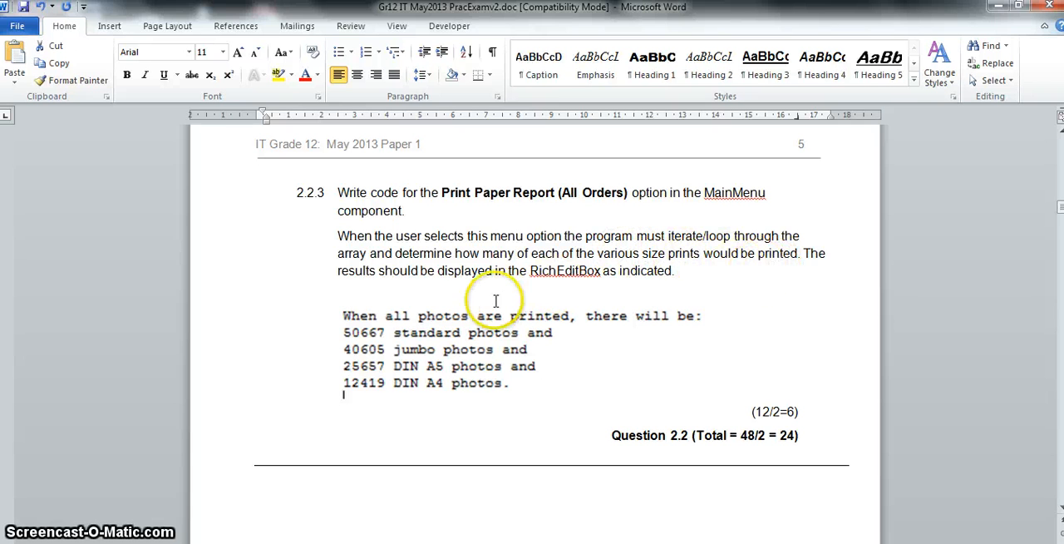
{"action": "mouse_move", "coordinate": [591, 292]}
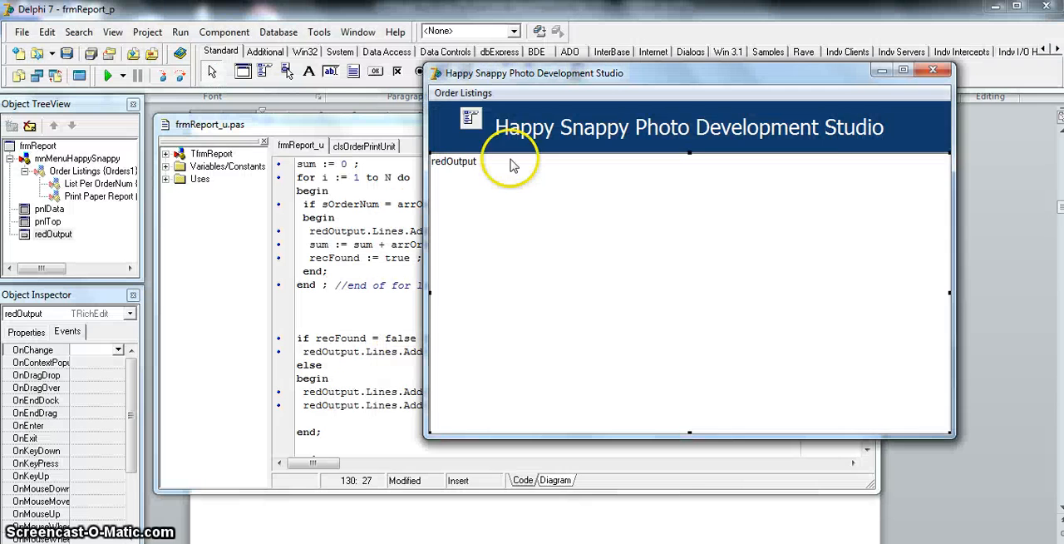
{"action": "left_click", "coordinate": [462, 93]}
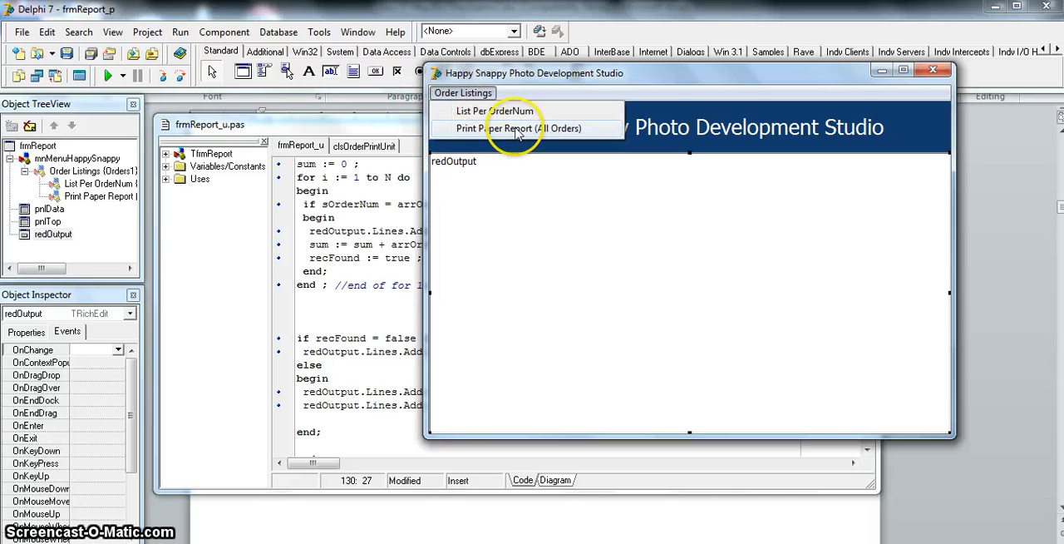
{"action": "left_click", "coordinate": [511, 128]}
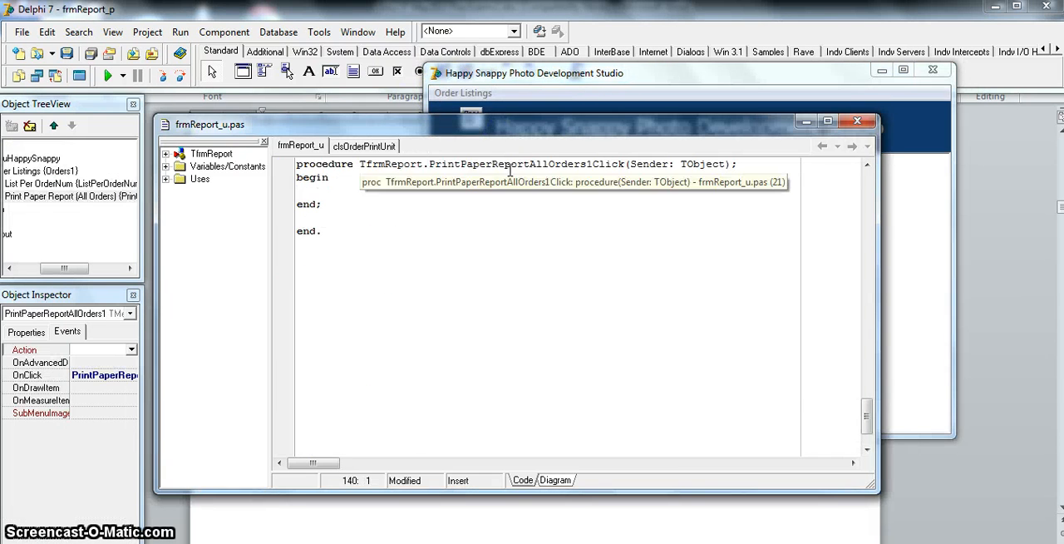
Add a var section declaring countS, countJ, count5, count4 and i as integers.
{"action": "type", "text": "var"}
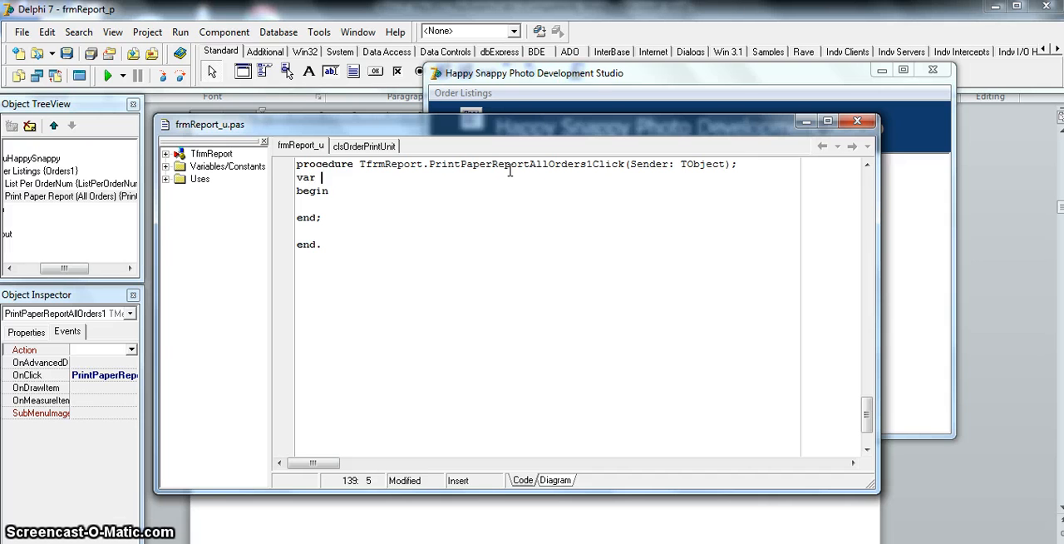
{"action": "type", "text": "count"}
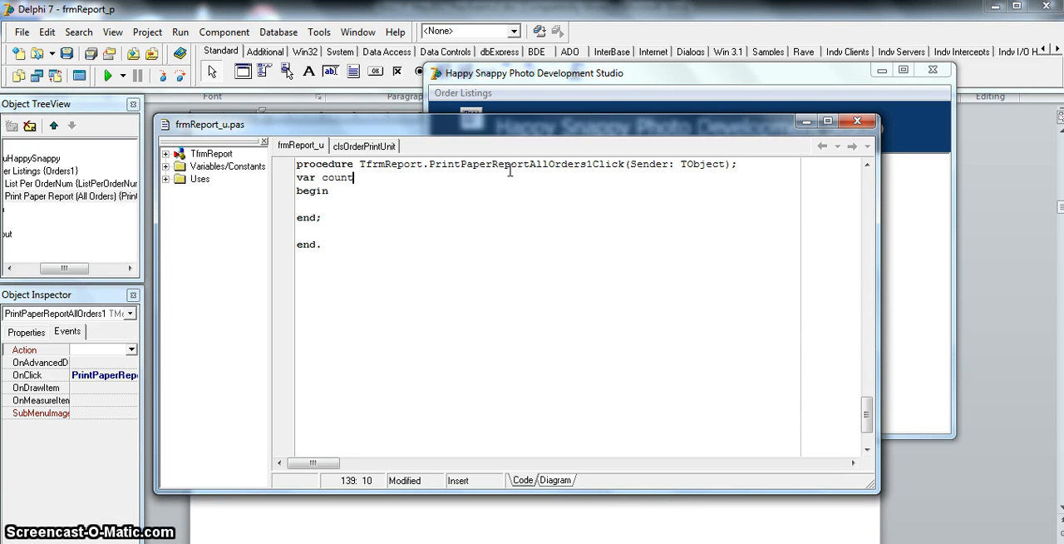
{"action": "type", "text": "S, countJ, count5,"}
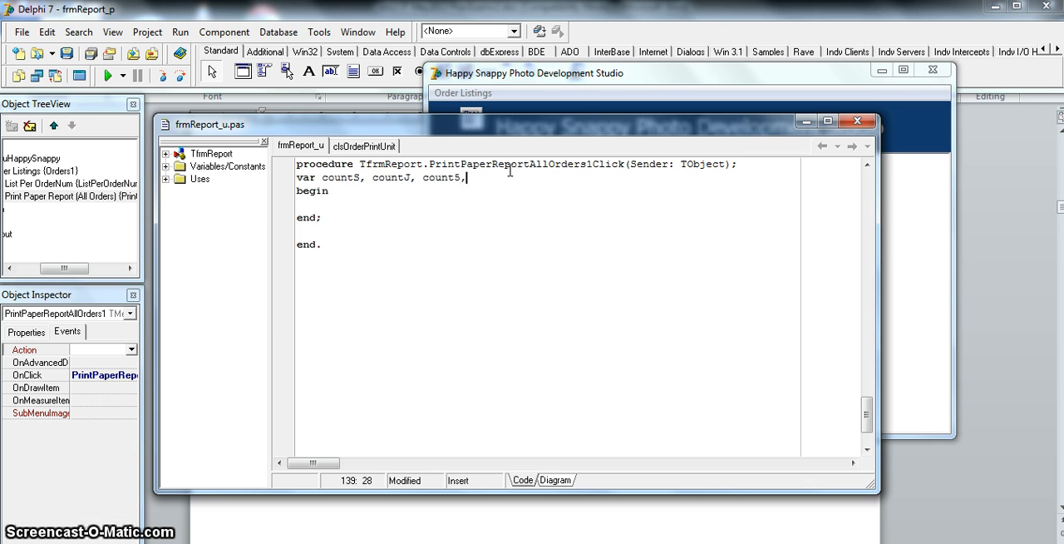
{"action": "type", "text": "count4, i : integer ;"}
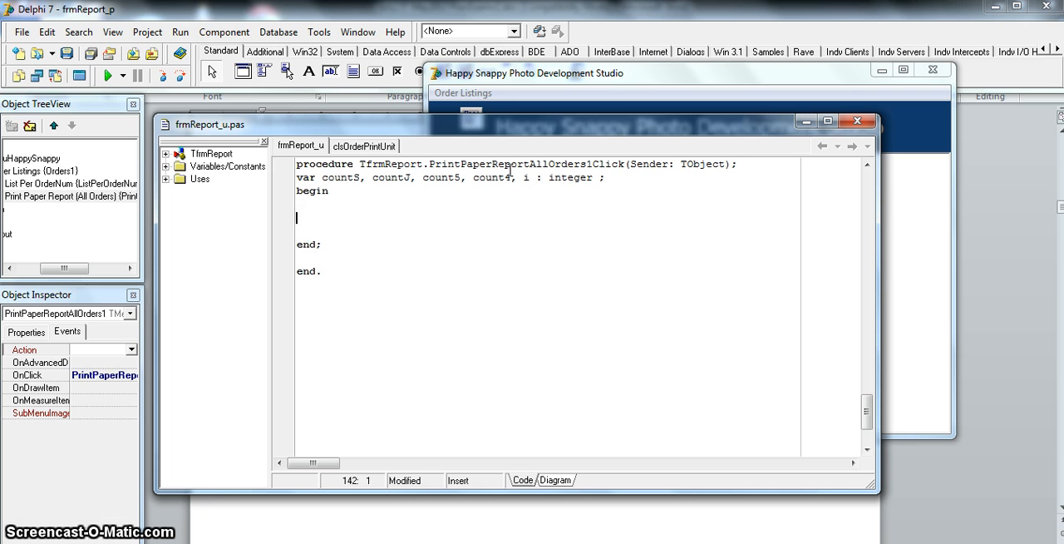
Assign 0 to countS, countJ, count5 and count4 at the start of the handler.
{"action": "type", "text": "countS"}
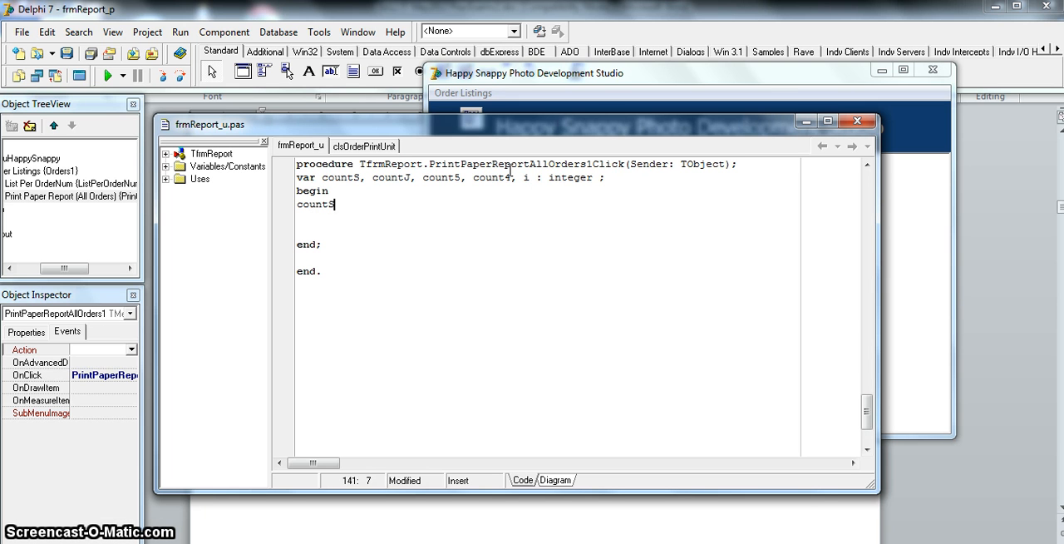
{"action": "type", "text": ":= 0"}
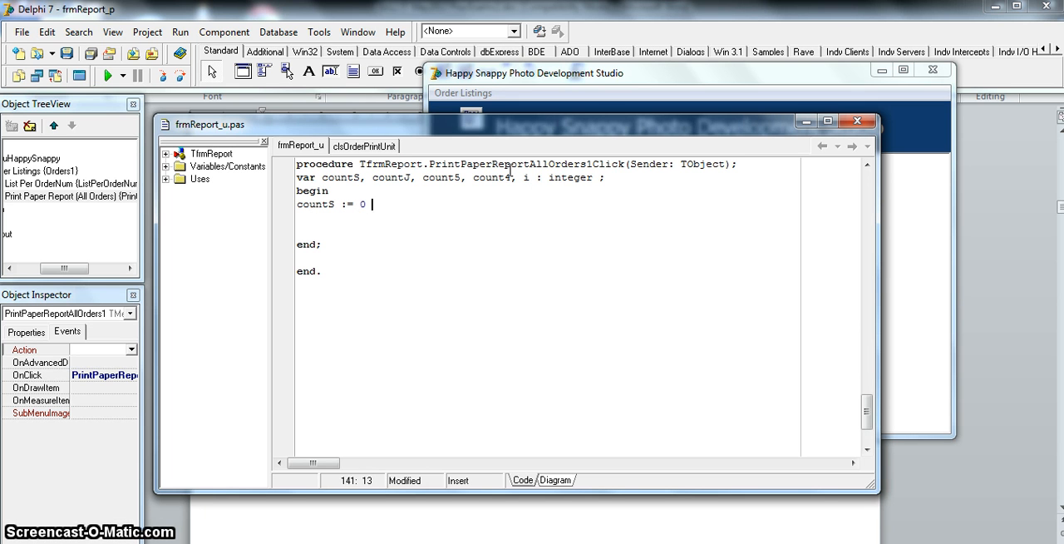
{"action": "type", "text": ";"}
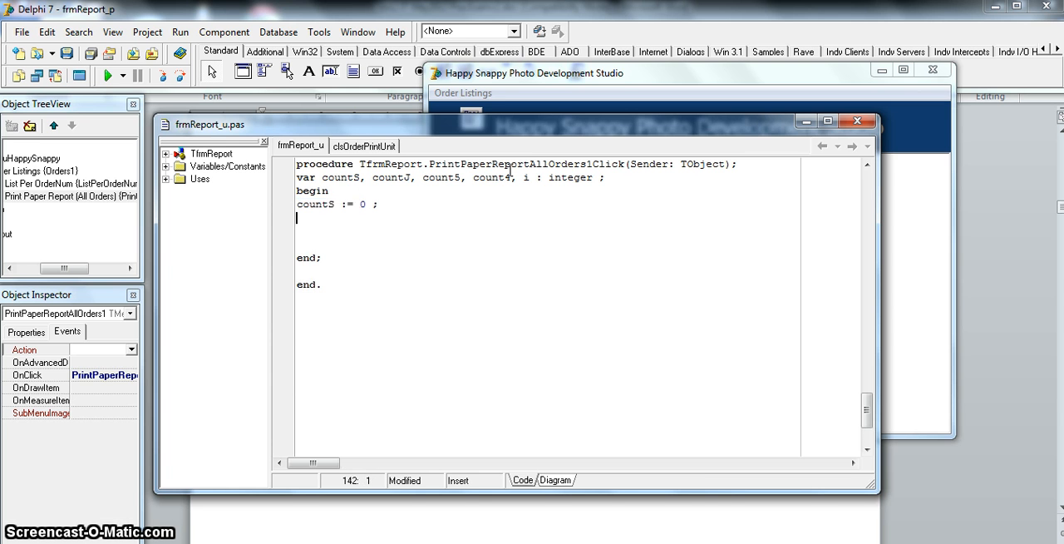
{"action": "type", "text": "countS := 0 ;"}
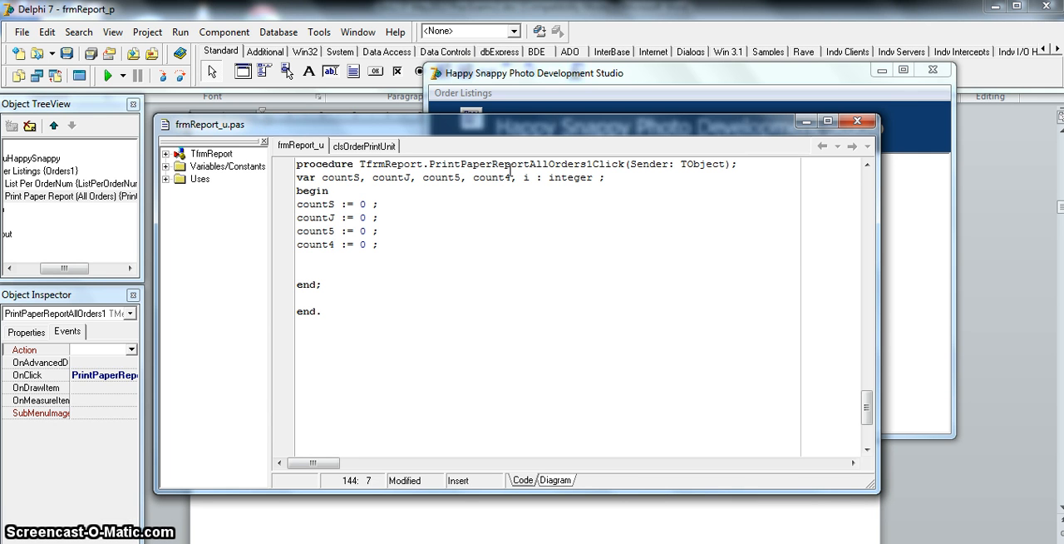
Write 'for i := 1 to N do' with a begin–end body commented //end of for loop.
{"action": "type", "text": "f"}
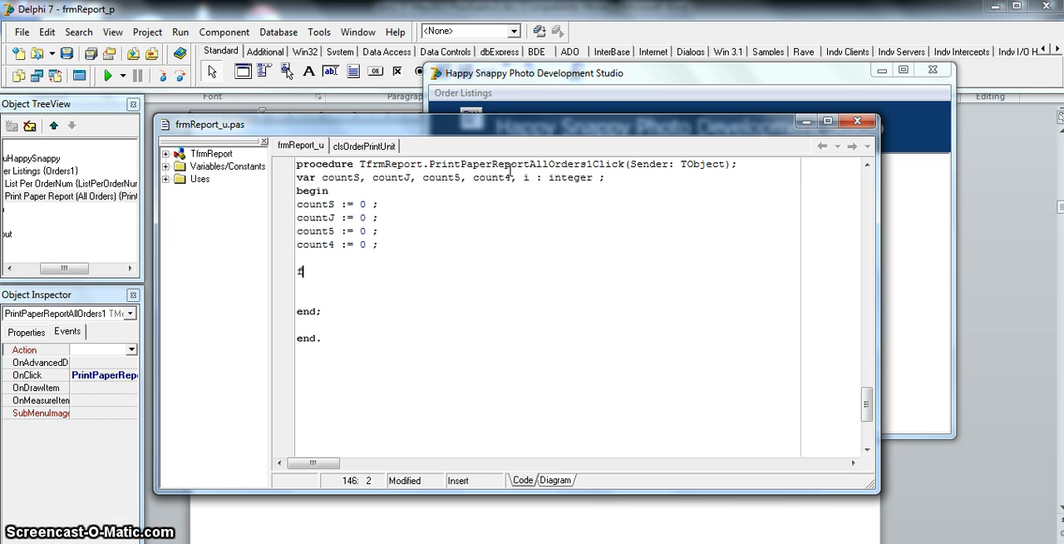
{"action": "type", "text": "or i :="}
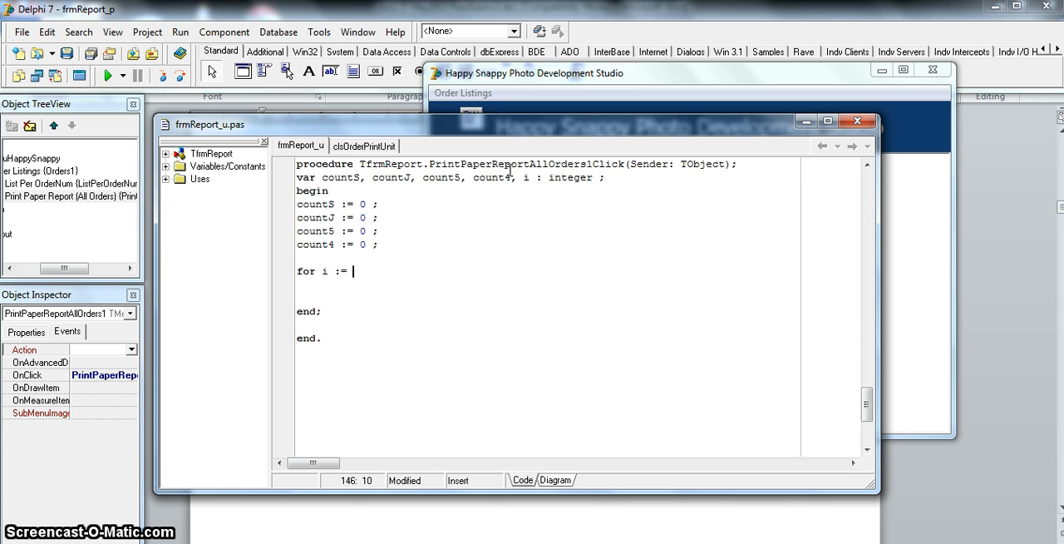
{"action": "type", "text": "1 to N do"}
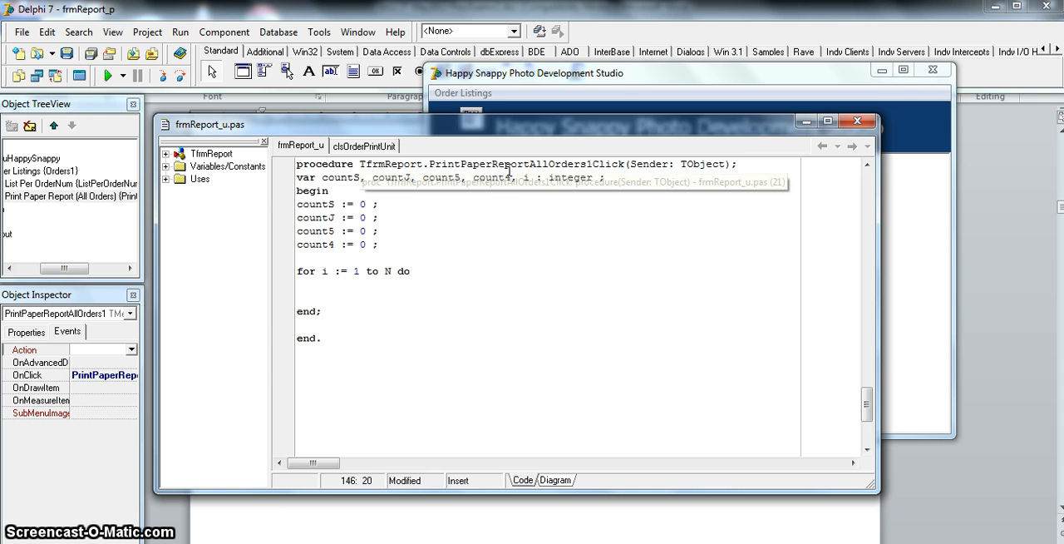
{"action": "mouse_move", "coordinate": [507, 172]}
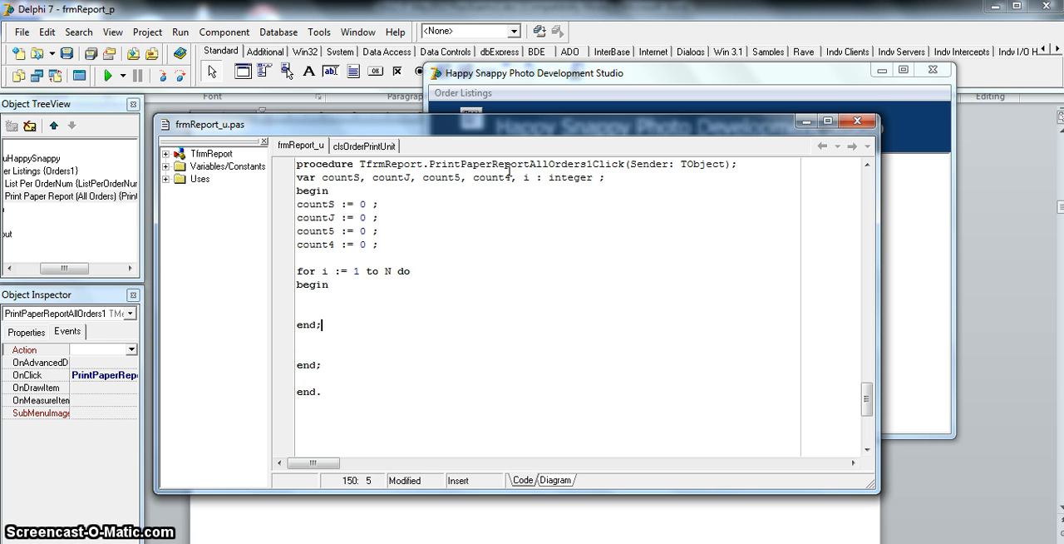
{"action": "type", "text": "//end d"}
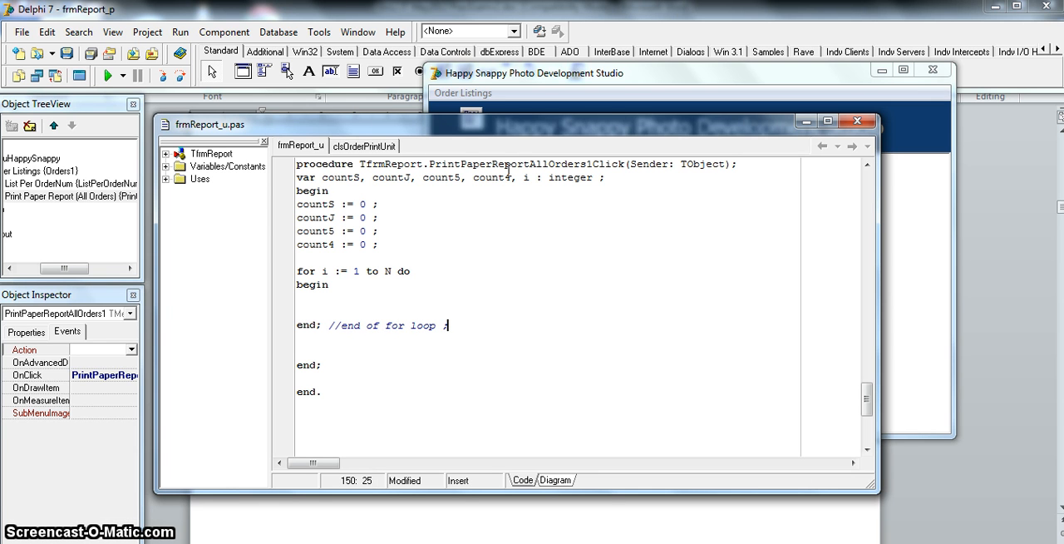
{"action": "left_click", "coordinate": [353, 283]}
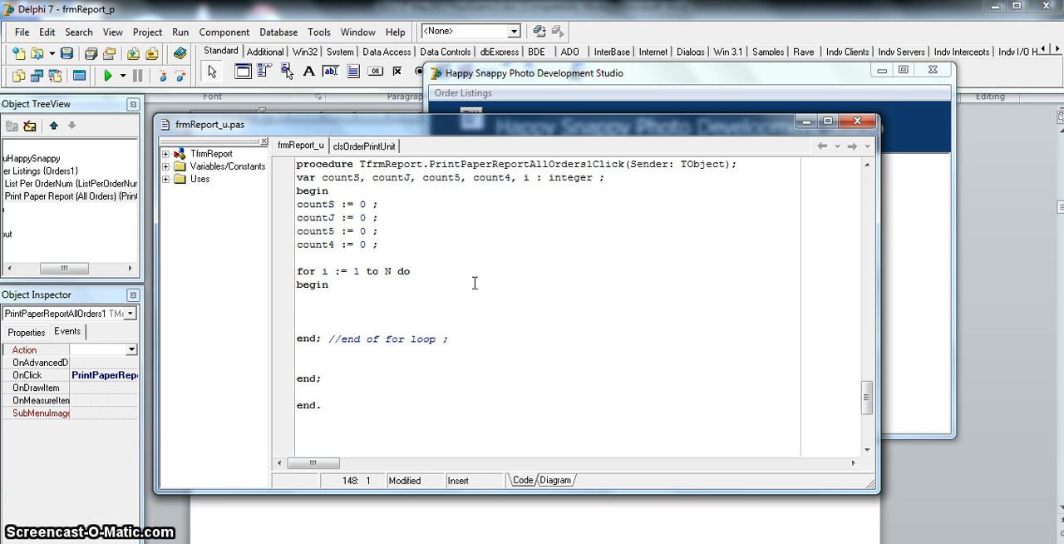
Inside the loop, write the test if arrOrderPrints[i].getPicSizeCode = 'S' then.
{"action": "type", "text": "if"}
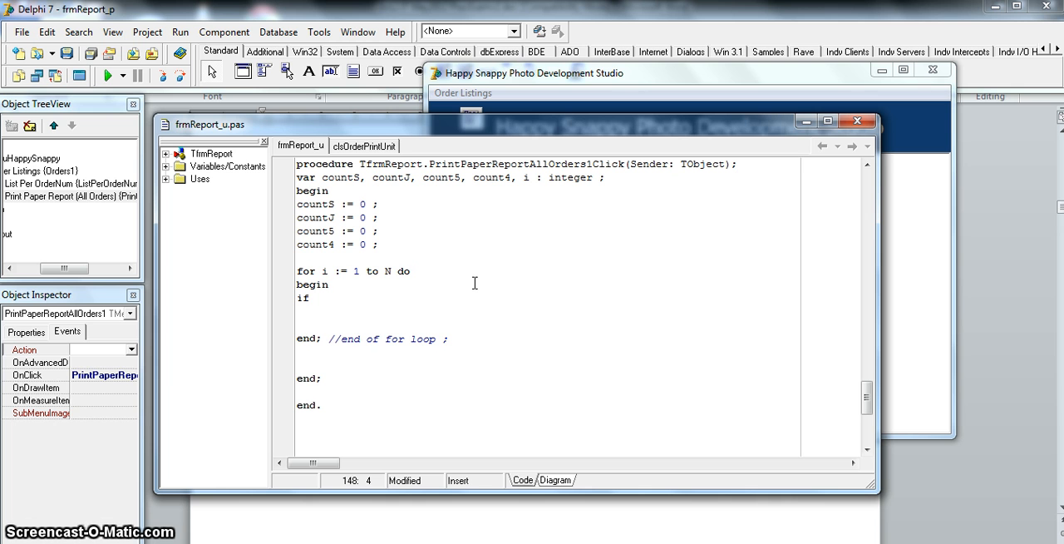
{"action": "type", "text": "arrOrderPrints["}
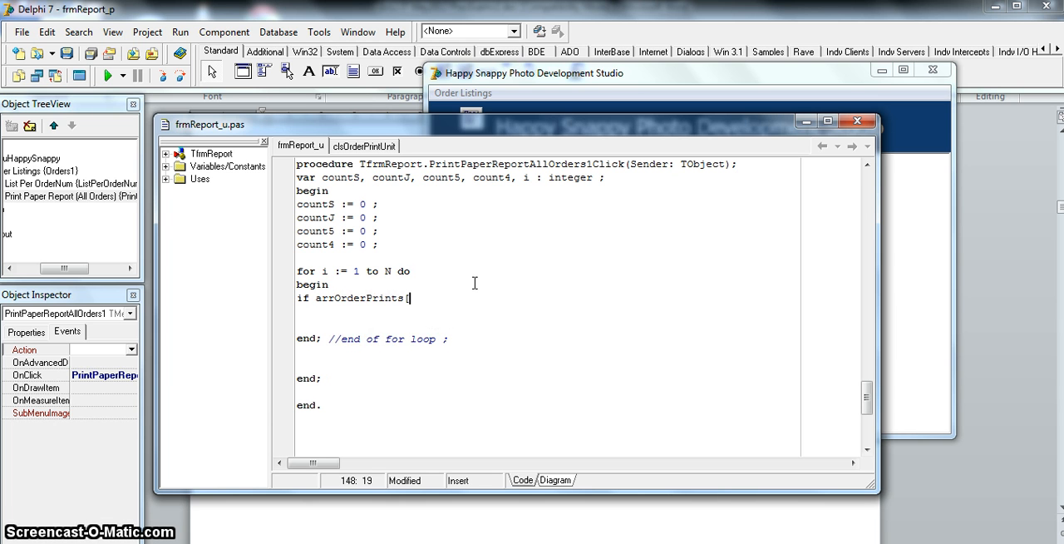
{"action": "type", "text": "i]"}
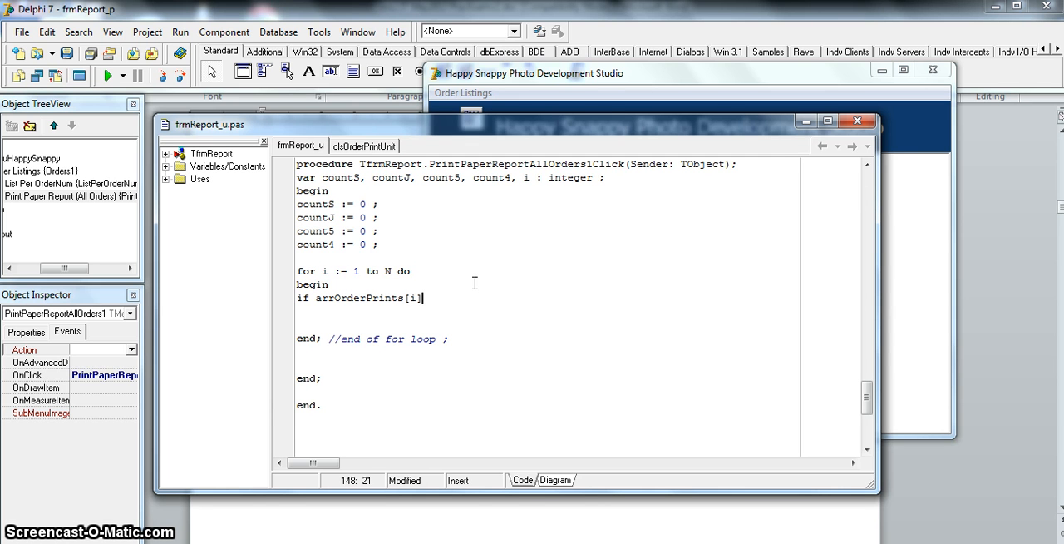
{"action": "type", "text": ".getPicSizeCode"}
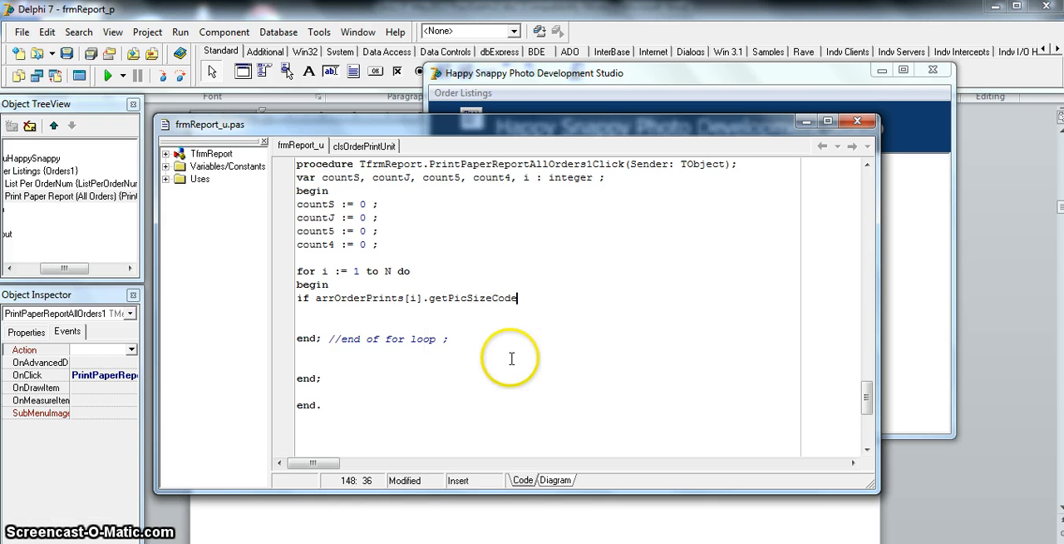
{"action": "type", "text": "="}
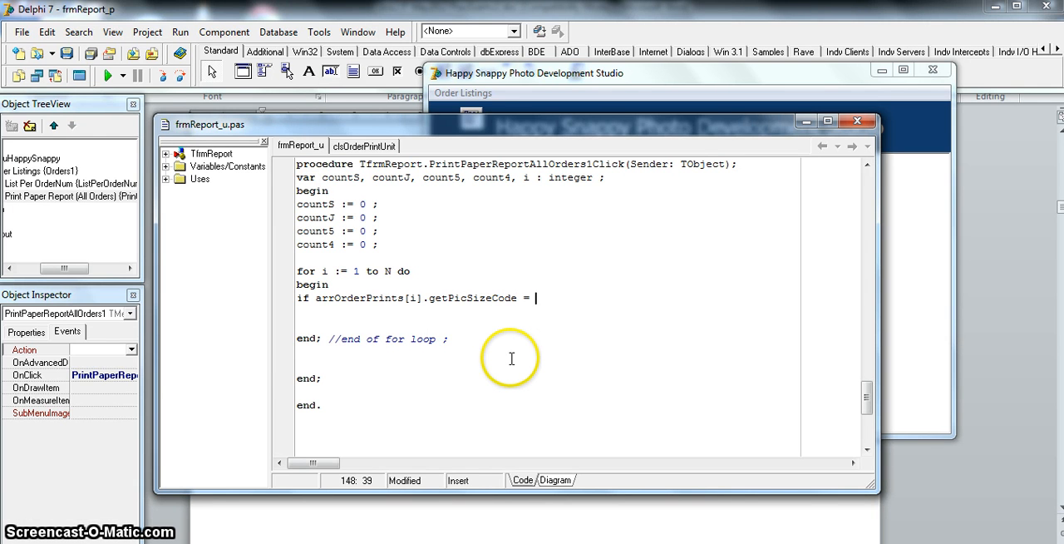
{"action": "type", "text": "'S'"}
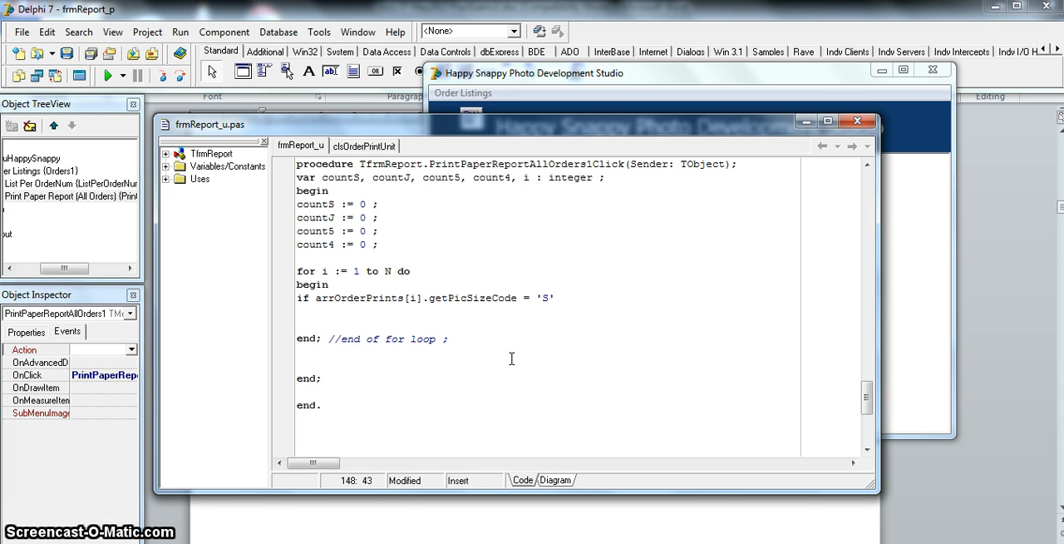
{"action": "type", "text": "th"}
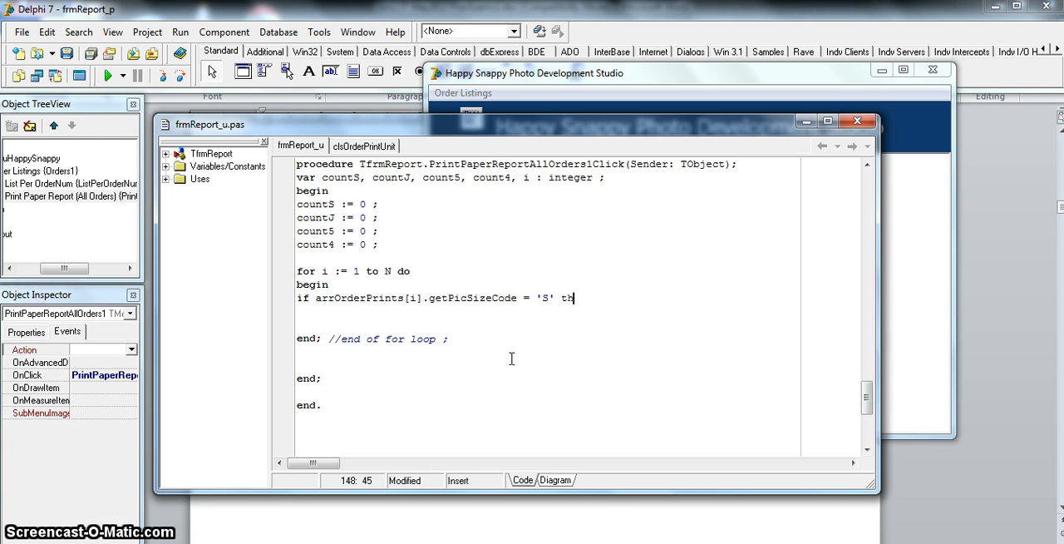
{"action": "type", "text": "en"}
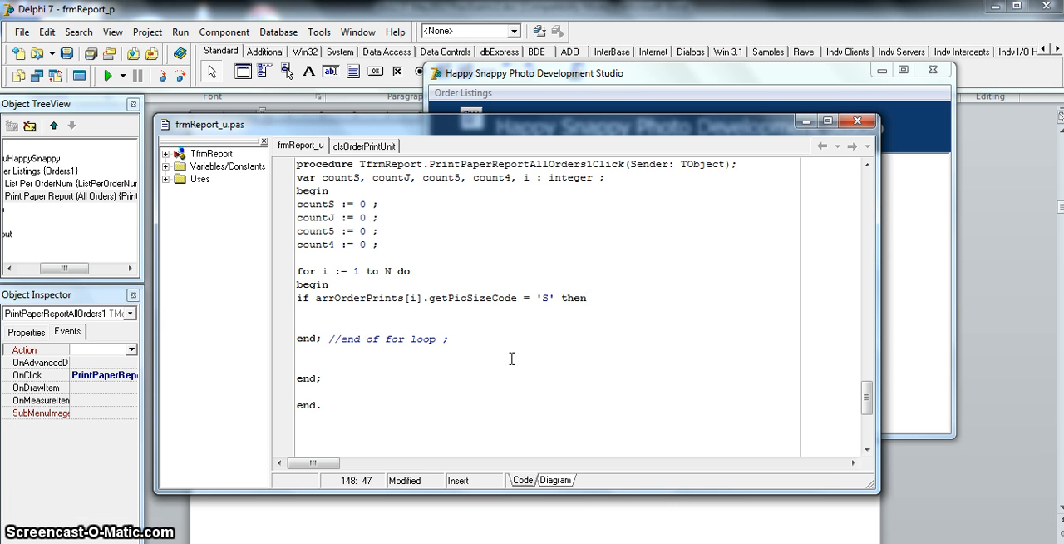
Make the branch body countS := countS + arrOrderPrints[i].getPicQty.
{"action": "type", "text": "count"}
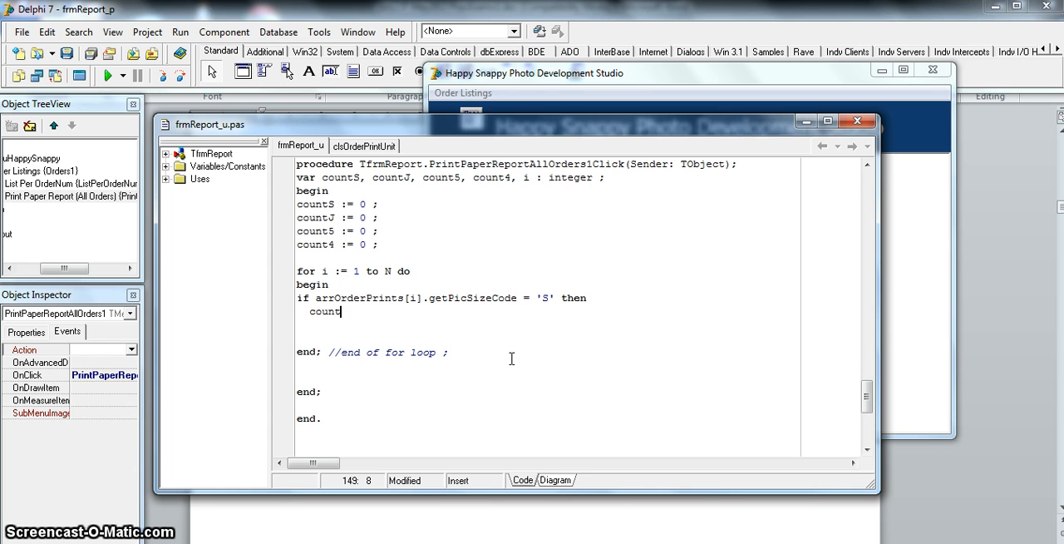
{"action": "type", "text": "S"}
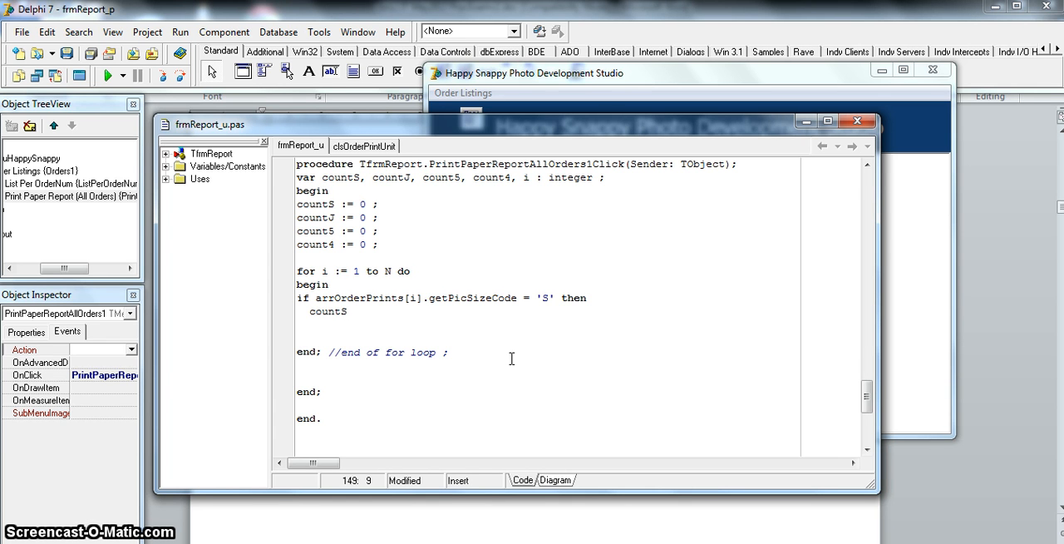
{"action": "type", "text": ":="}
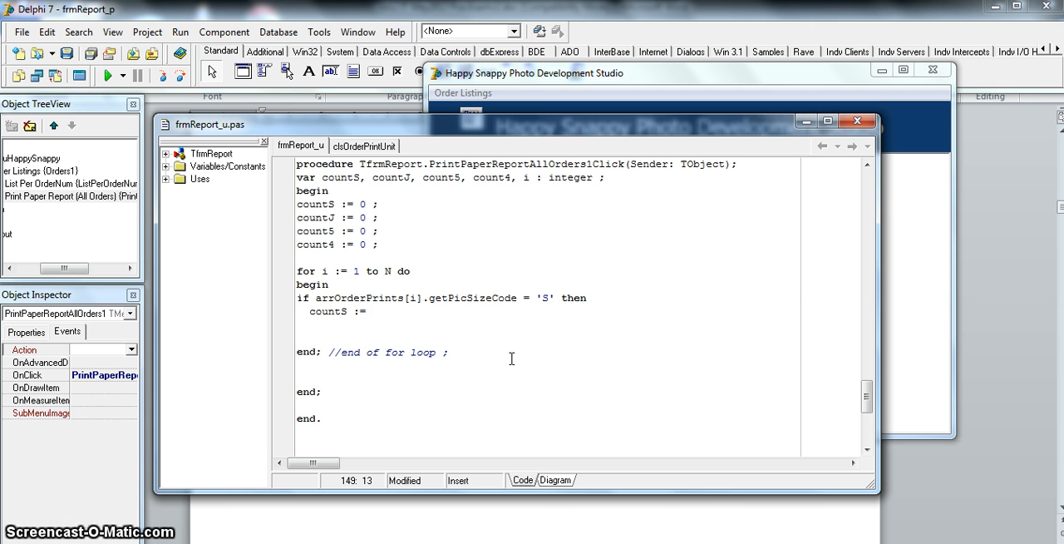
{"action": "type", "text": "countS +"}
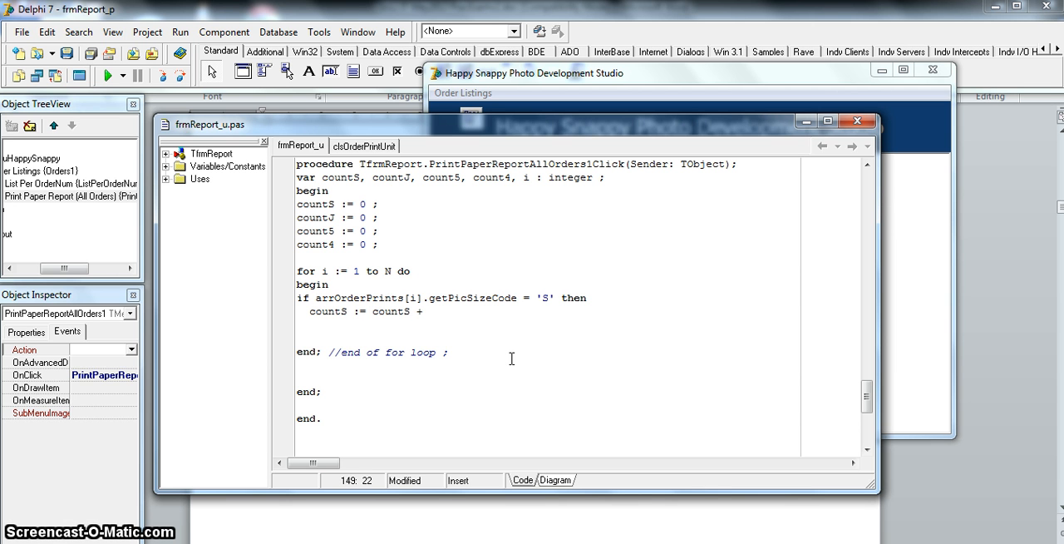
{"action": "type", "text": "arrO"}
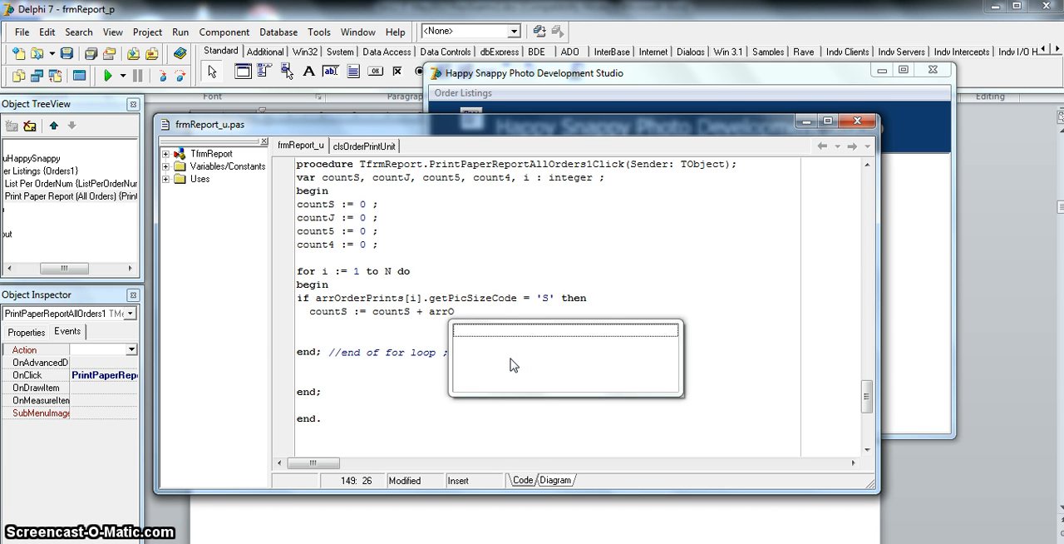
{"action": "type", "text": "rderPrints[i]"}
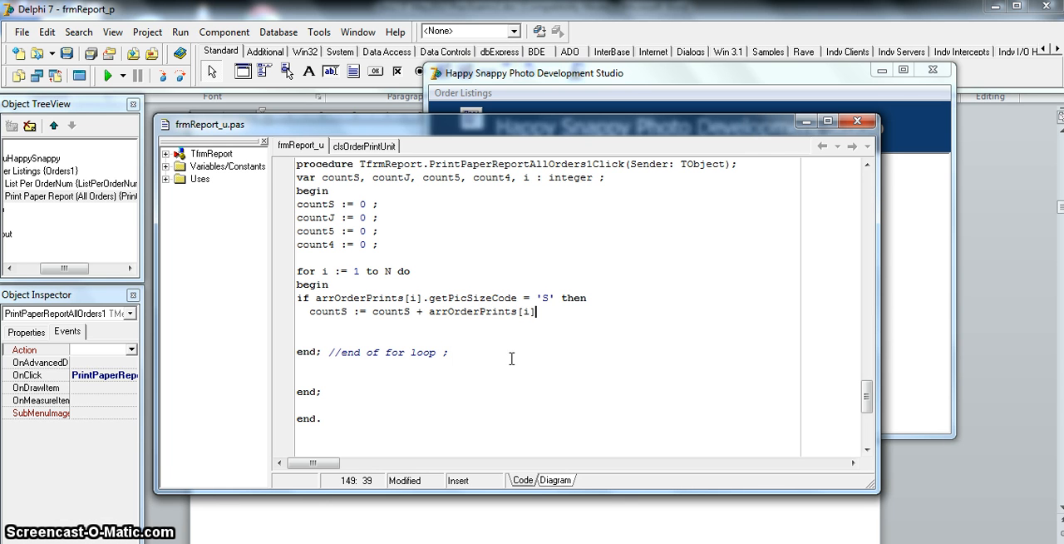
{"action": "type", "text": ".get"}
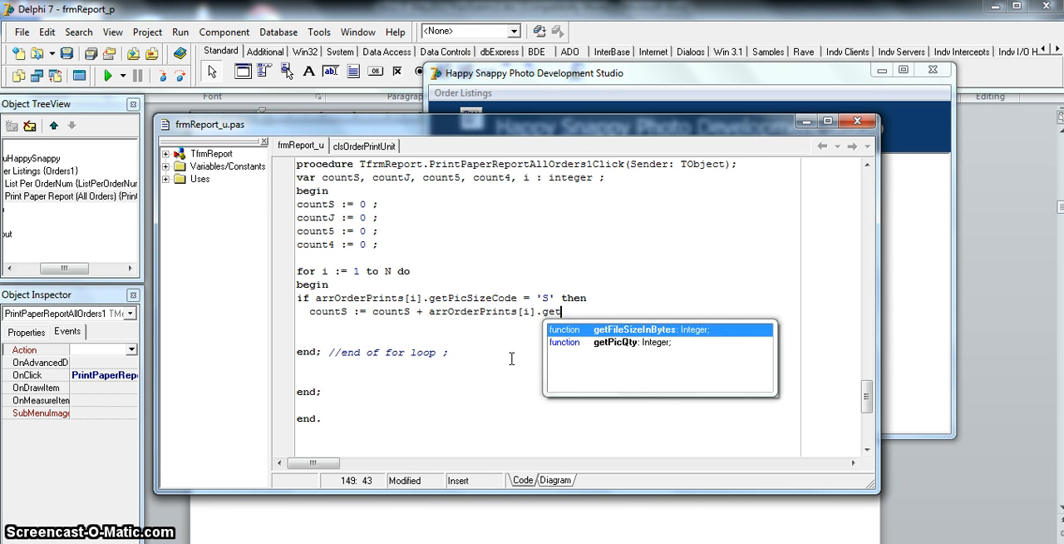
{"action": "key", "text": "Down"}
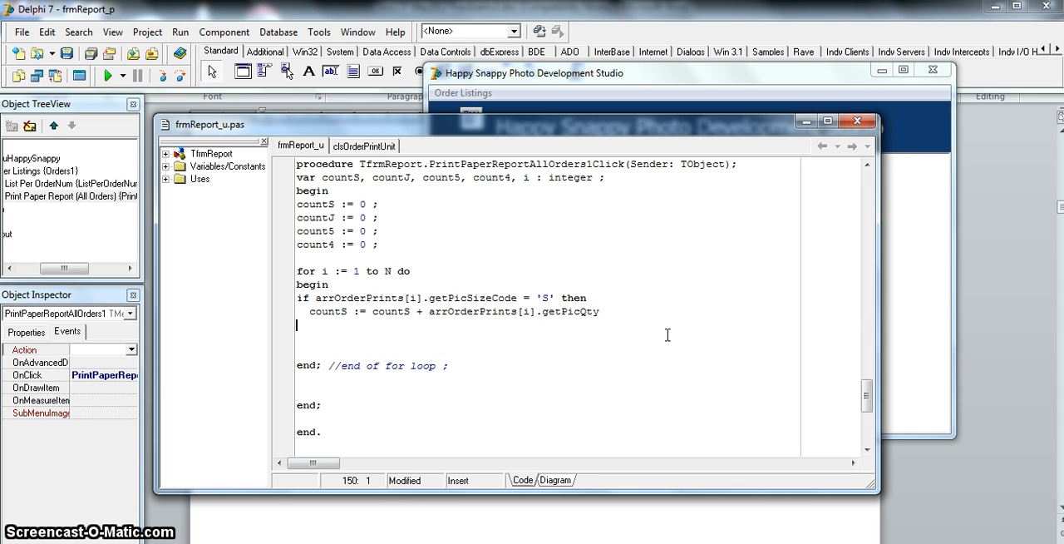
Add an else if branch adding the picture quantity to countJ for size code 'J'.
{"action": "type", "text": "else if arrOrderPrints[i].getPicSizeCode = 'S' then"}
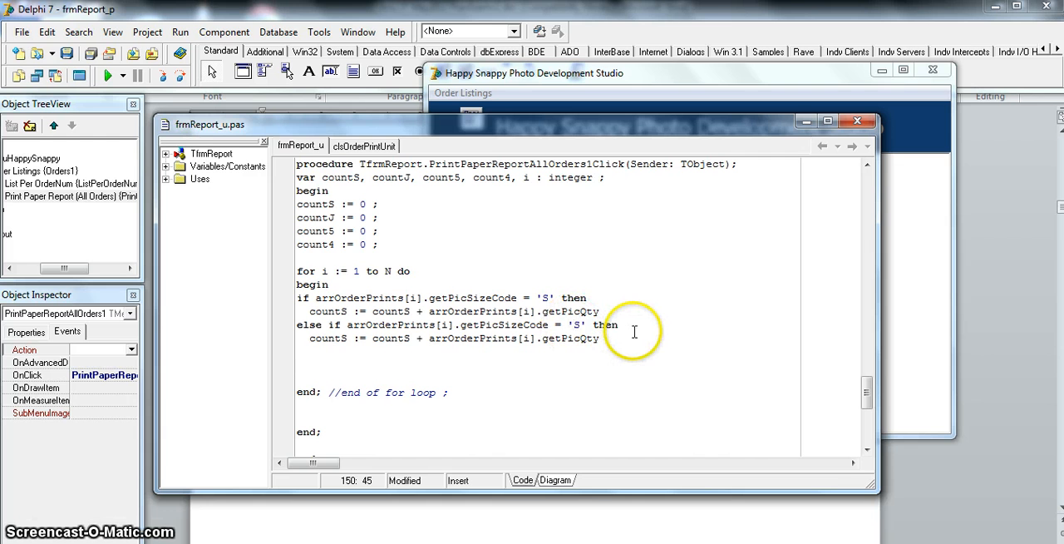
{"action": "type", "text": "J"}
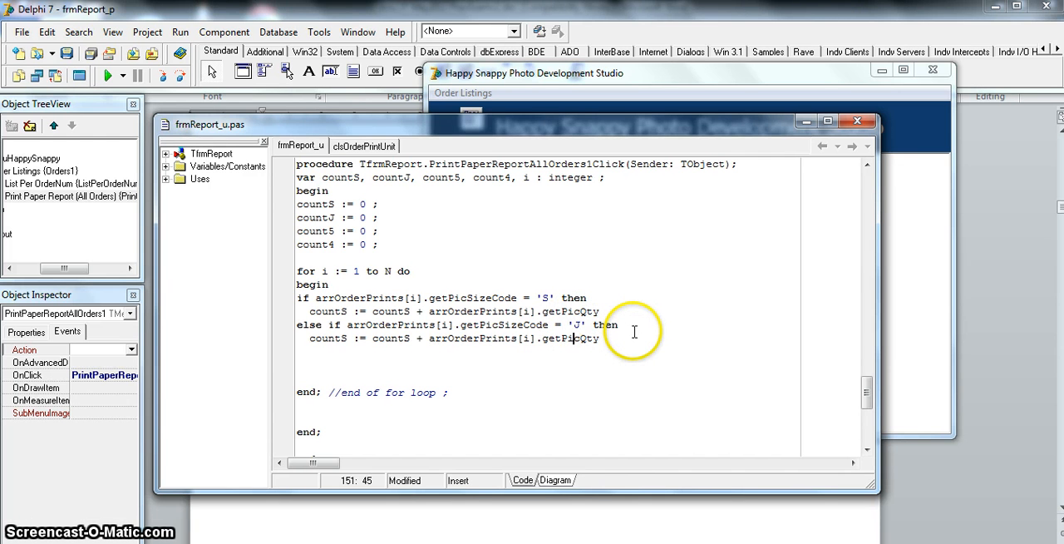
{"action": "left_click", "coordinate": [339, 338]}
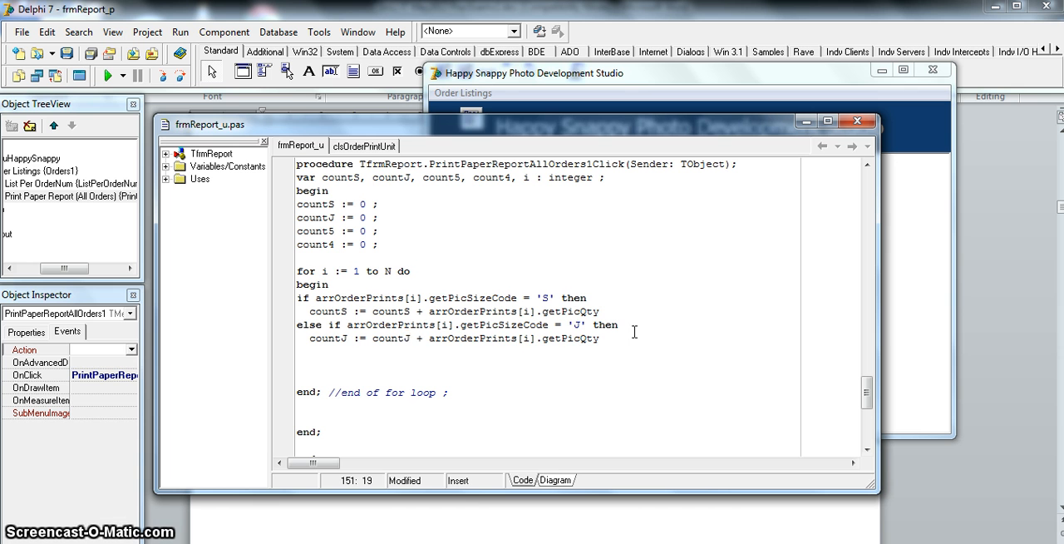
Copy the J branch twice, adapting the copies to sizes '5' and '4' with count5 and count4.
{"action": "left_click_drag", "start_coordinate": [297, 324], "coordinate": [598, 338]}
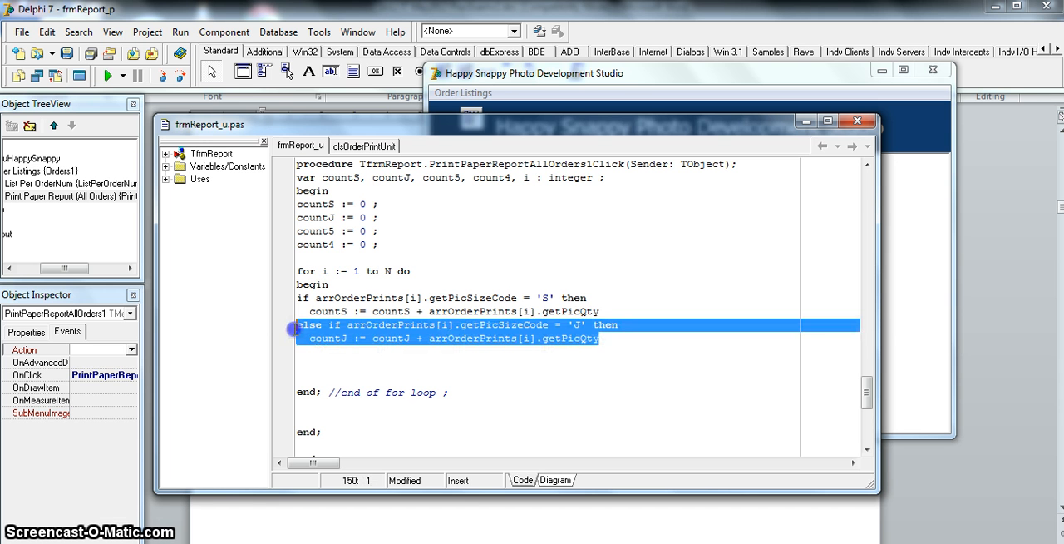
{"action": "left_click", "coordinate": [607, 339]}
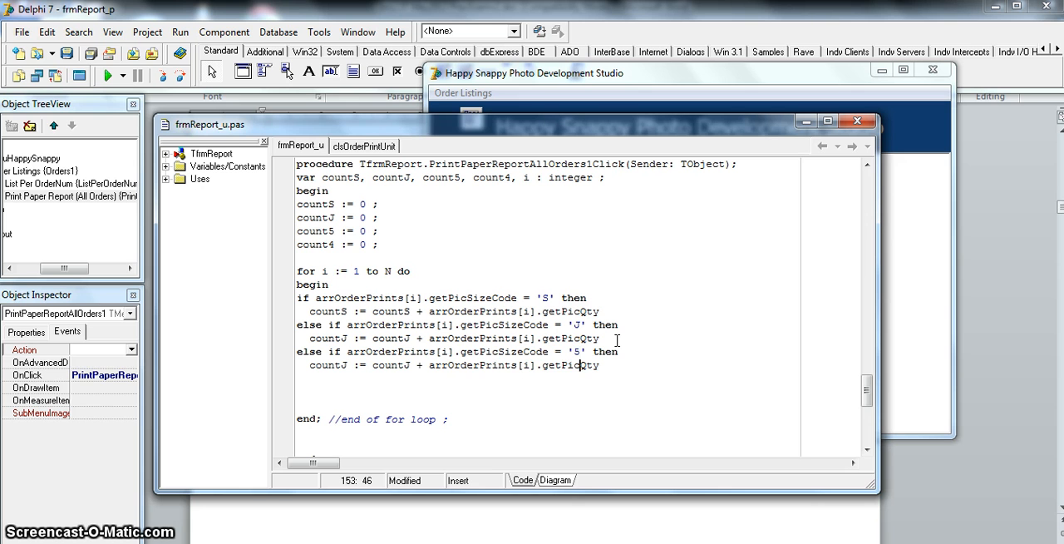
{"action": "left_click", "coordinate": [404, 365]}
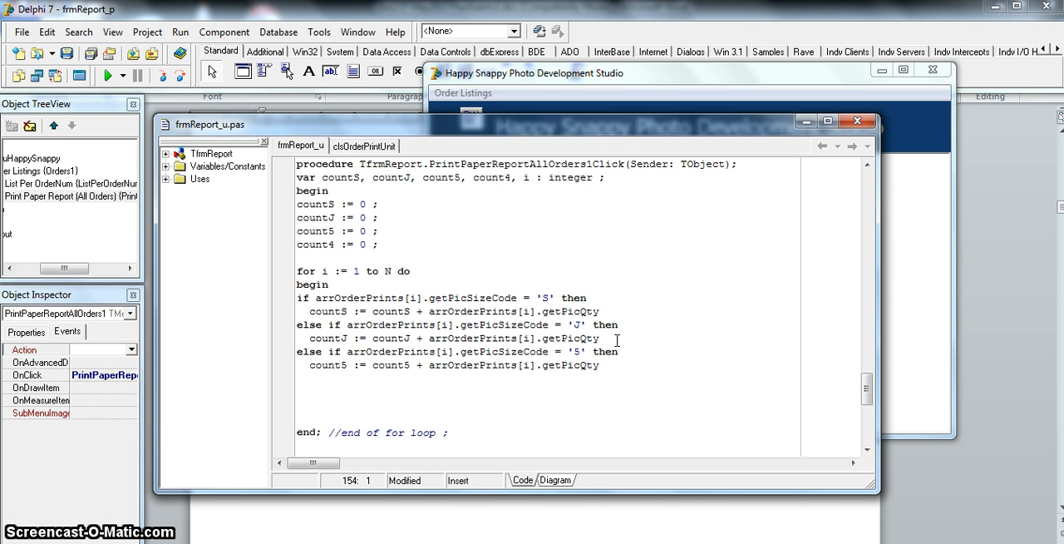
{"action": "type", "text": "else if arrOrderPrints[i].getPicSizeCode = 'J' then"}
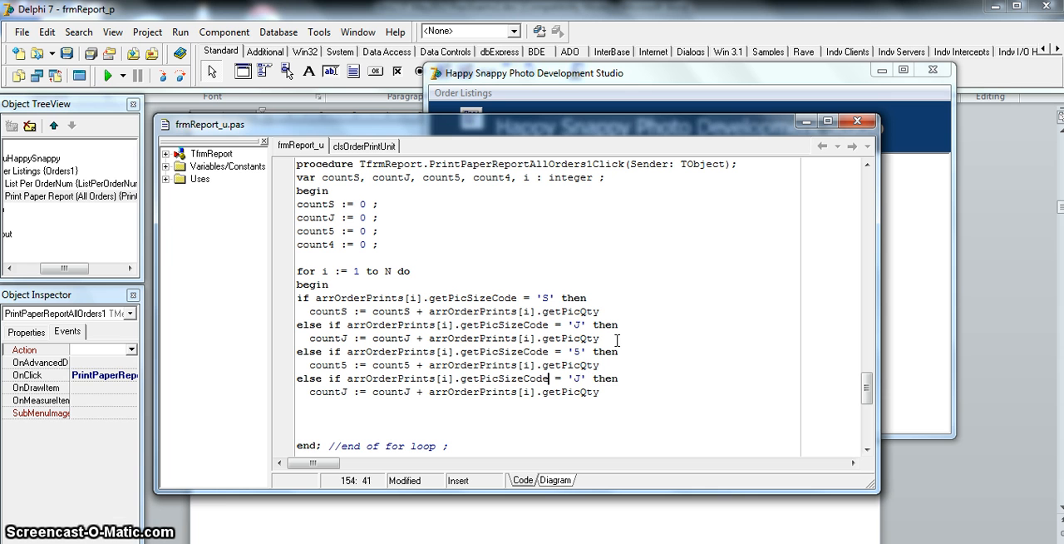
{"action": "type", "text": "4"}
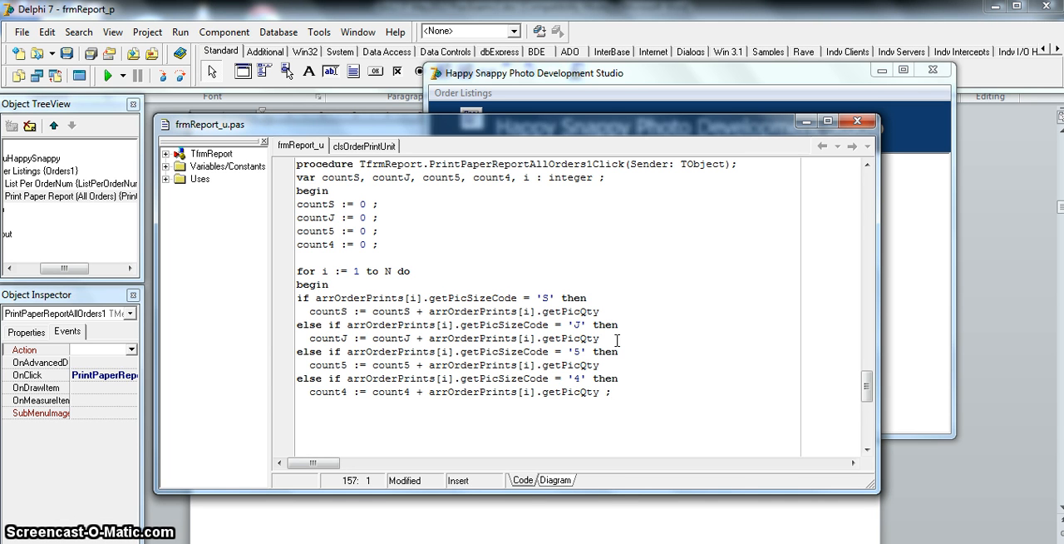
{"action": "type", "text": "end; //end of for loop ;"}
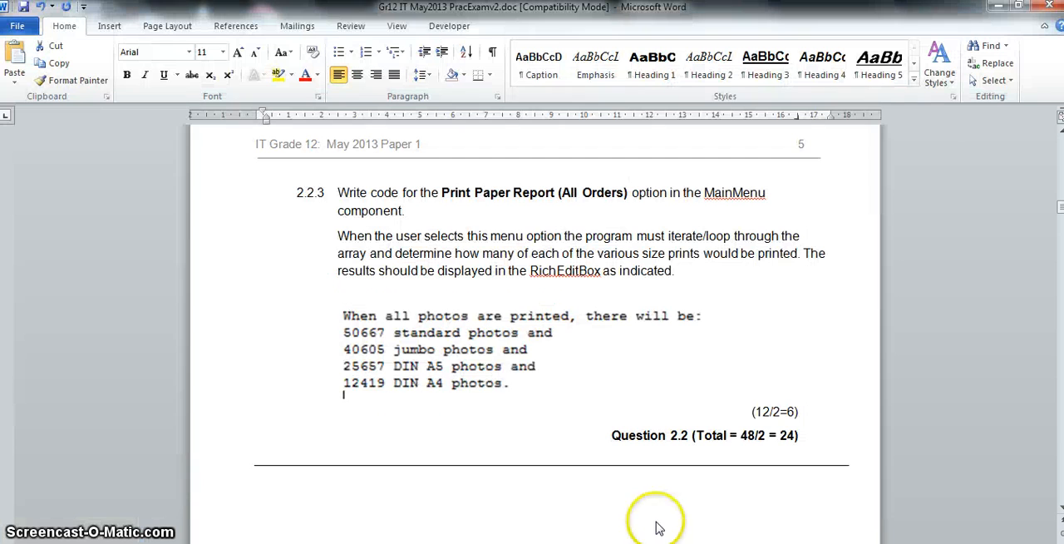
{"action": "mouse_move", "coordinate": [478, 316]}
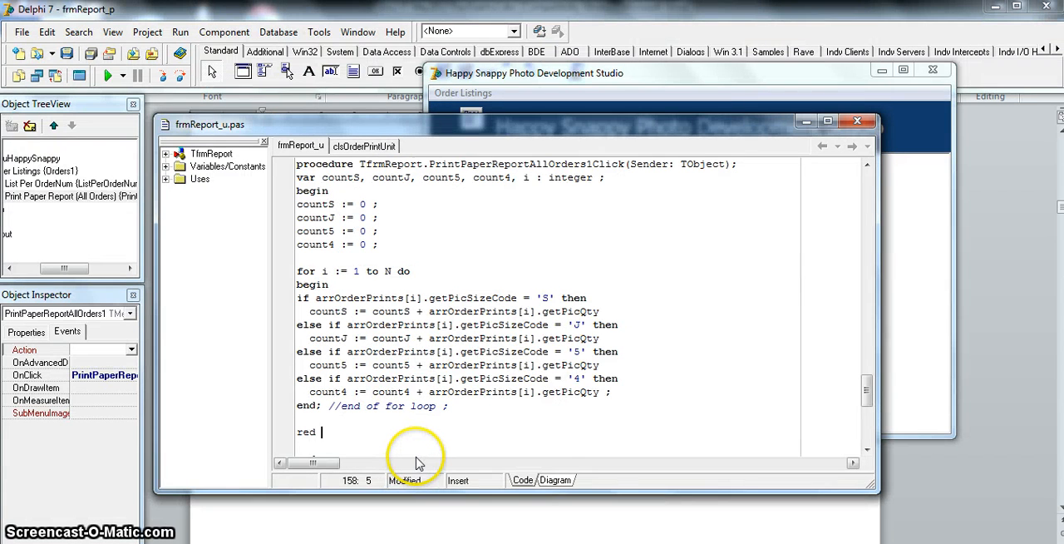
Add redOutput.clear; and start redOutput.Lines.Add('When all photos are printed, there will be:').
{"action": "type", "text": "Output"}
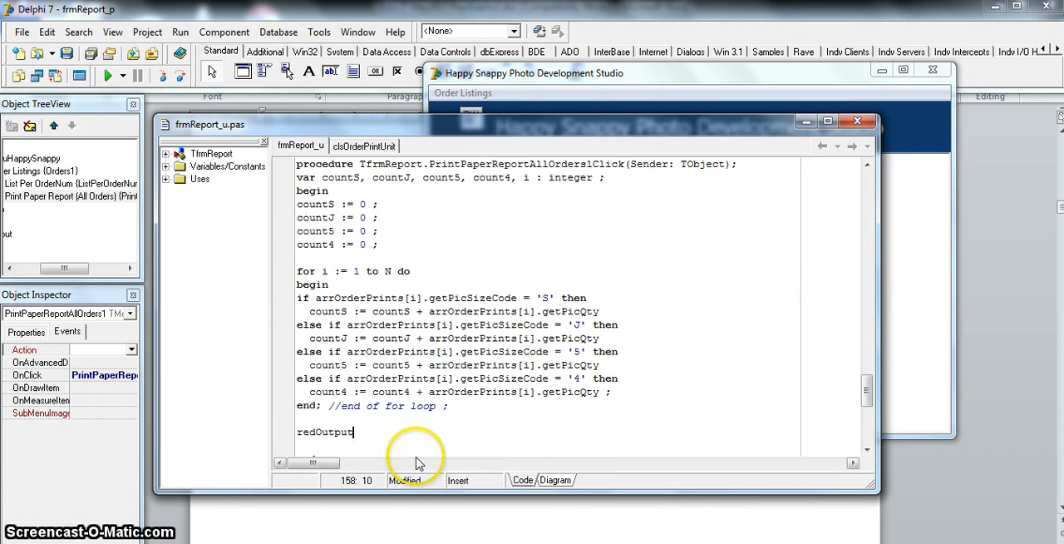
{"action": "type", "text": ".clear ;"}
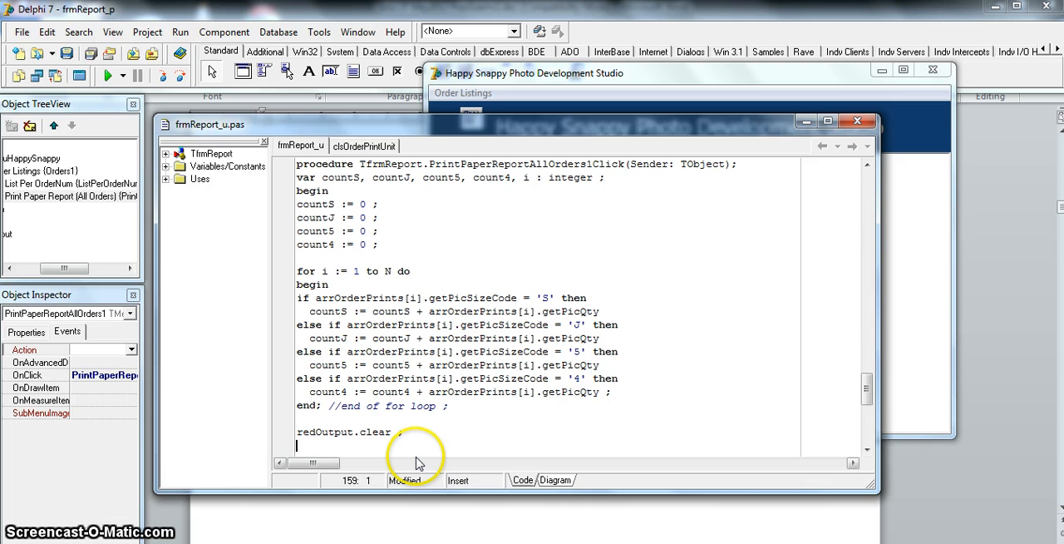
{"action": "type", "text": "redOutput.Lines.Add('When"}
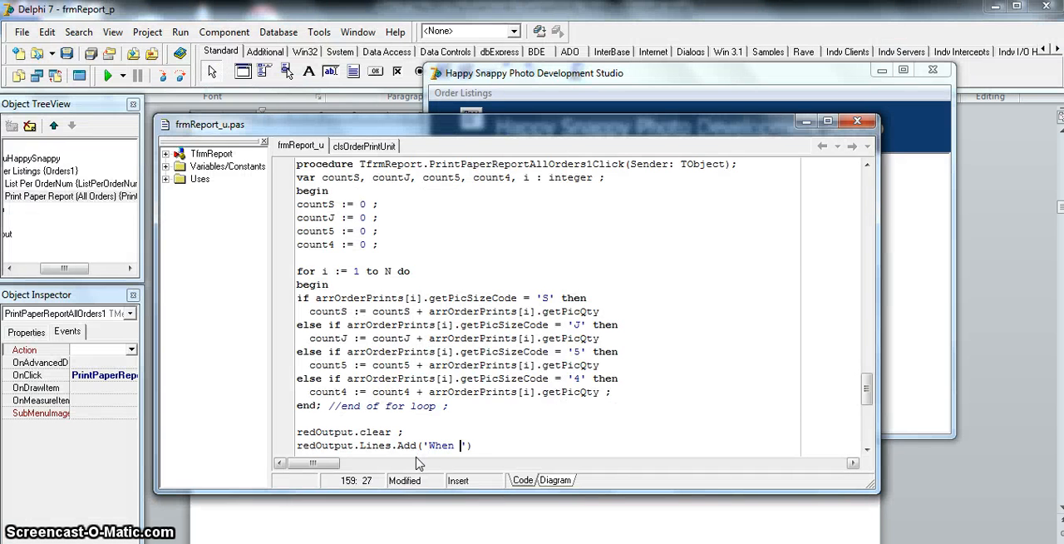
{"action": "type", "text": "all photos"}
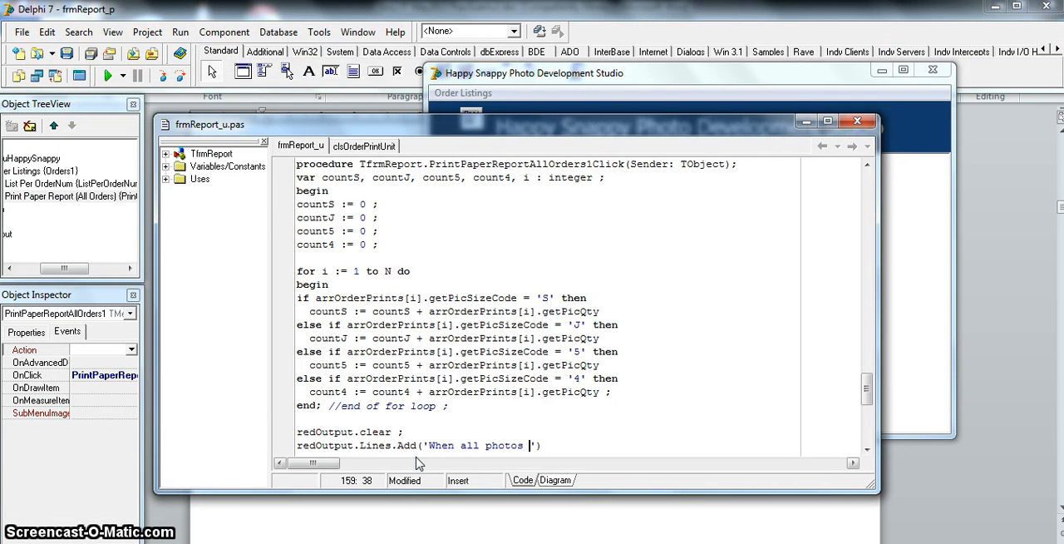
{"action": "type", "text": "are printed, there w"}
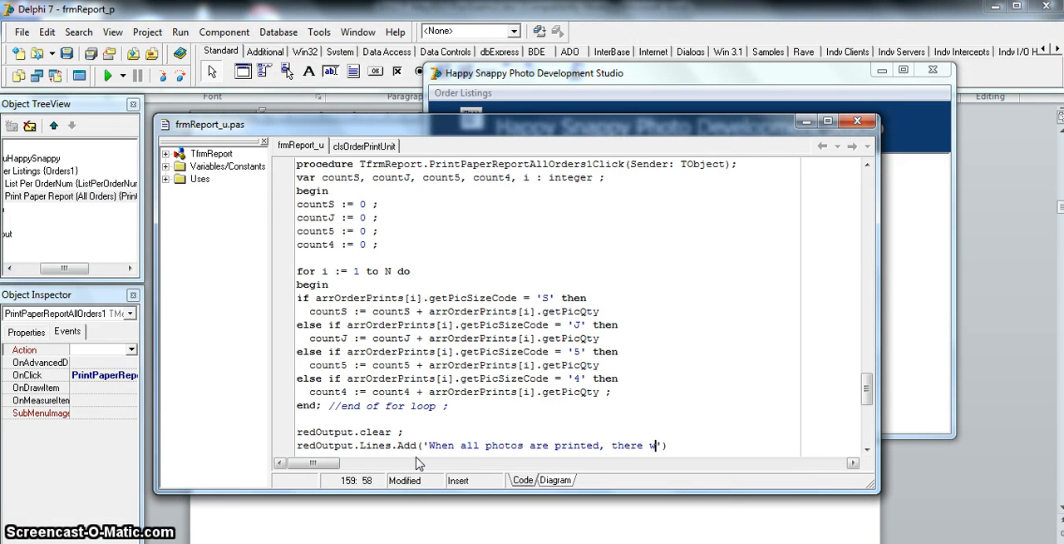
{"action": "type", "text": "il"}
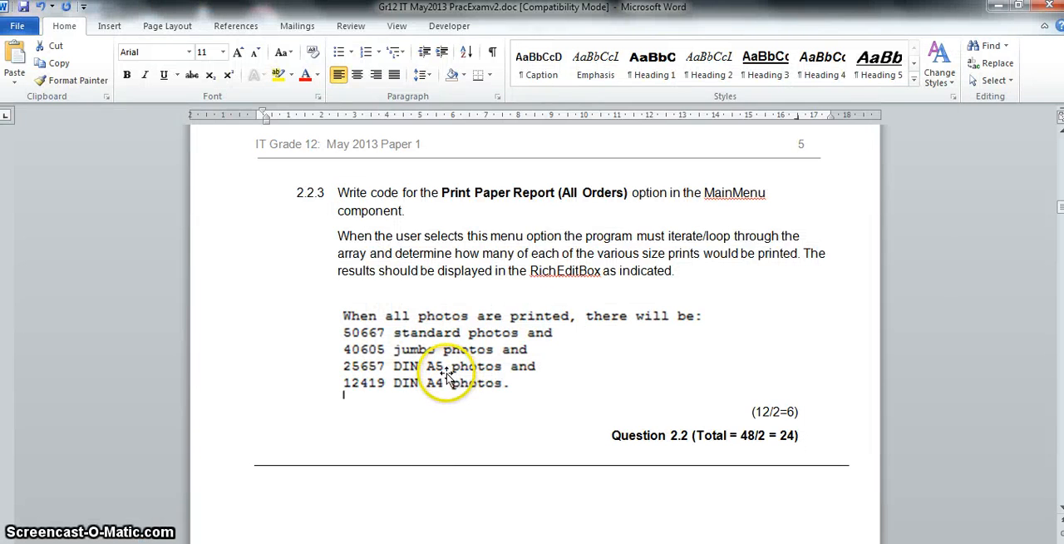
{"action": "mouse_move", "coordinate": [413, 340]}
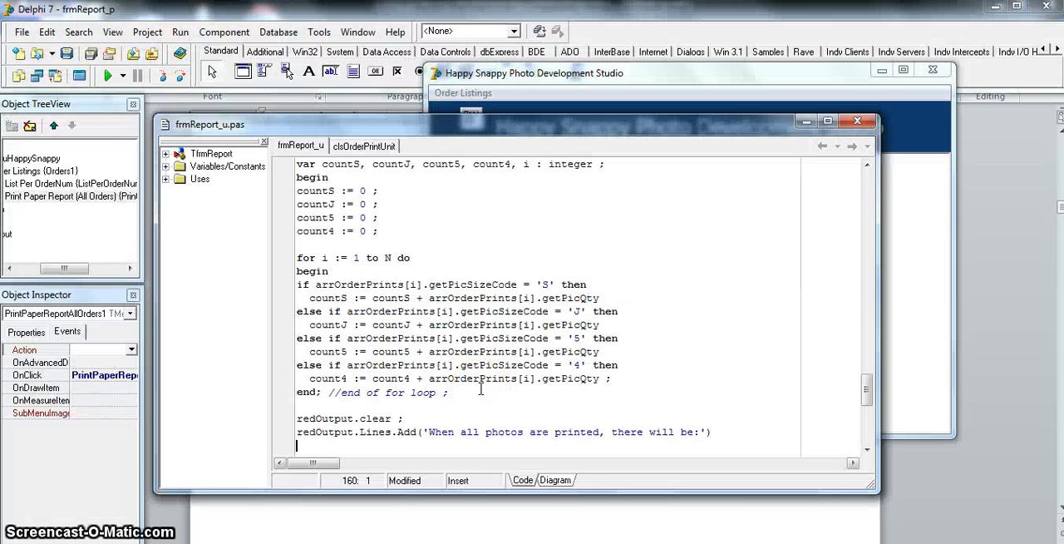
Write redOutput.Lines.Add(IntToStr(countS) + ' standard photos and'); on a new line.
{"action": "type", "text": "redOutput.Lin"}
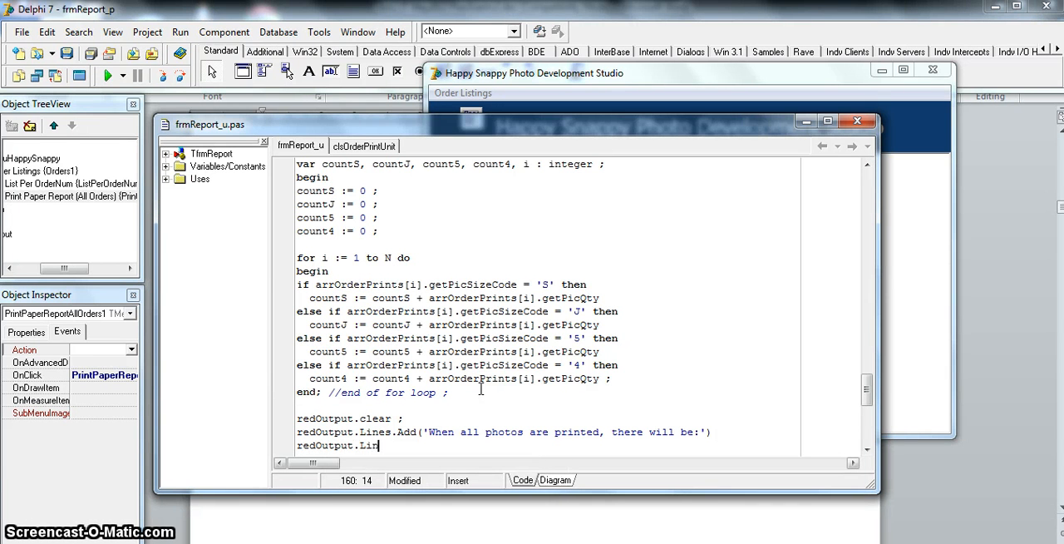
{"action": "type", "text": "add"}
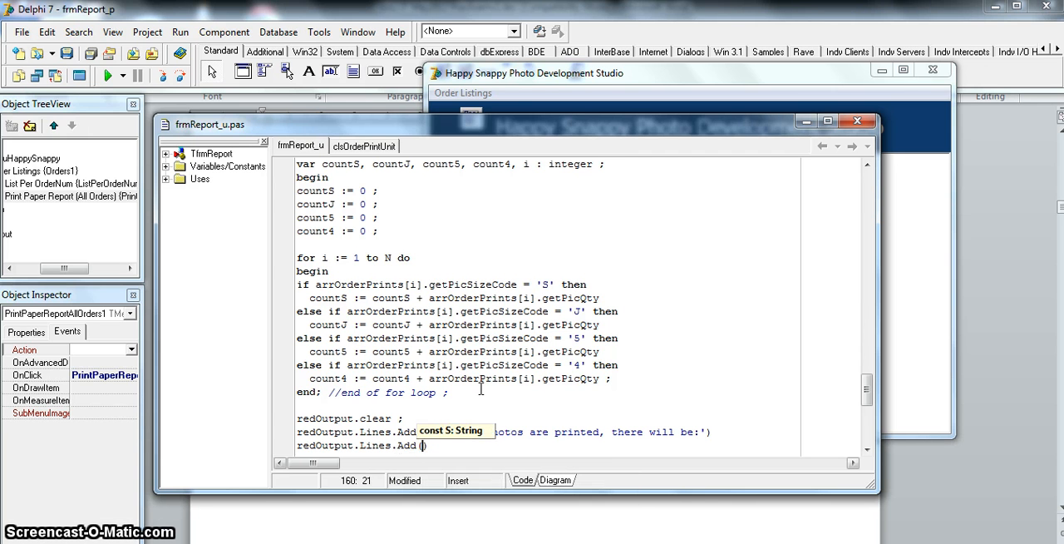
{"action": "type", "text": "countS"}
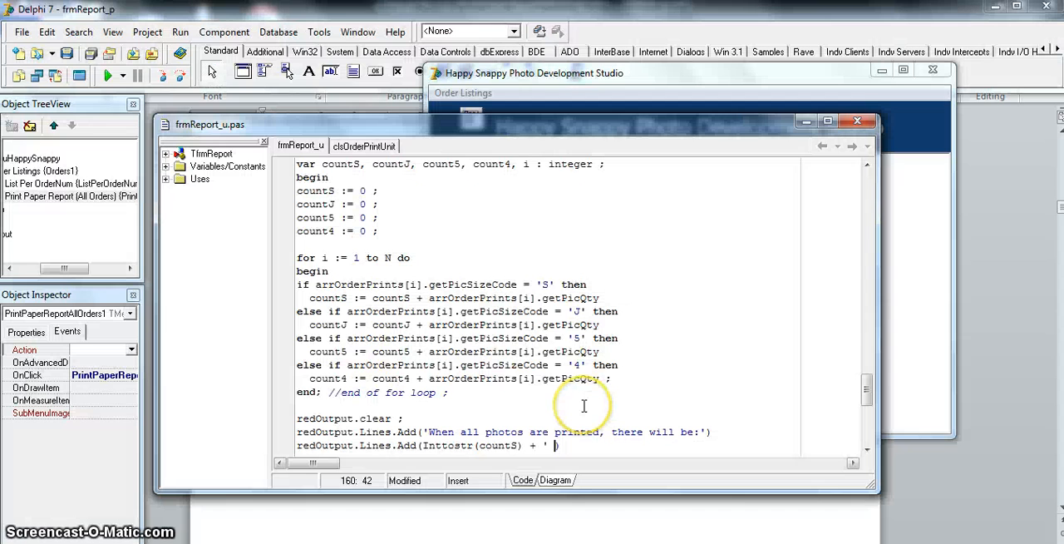
{"action": "type", "text": "standard photos a"}
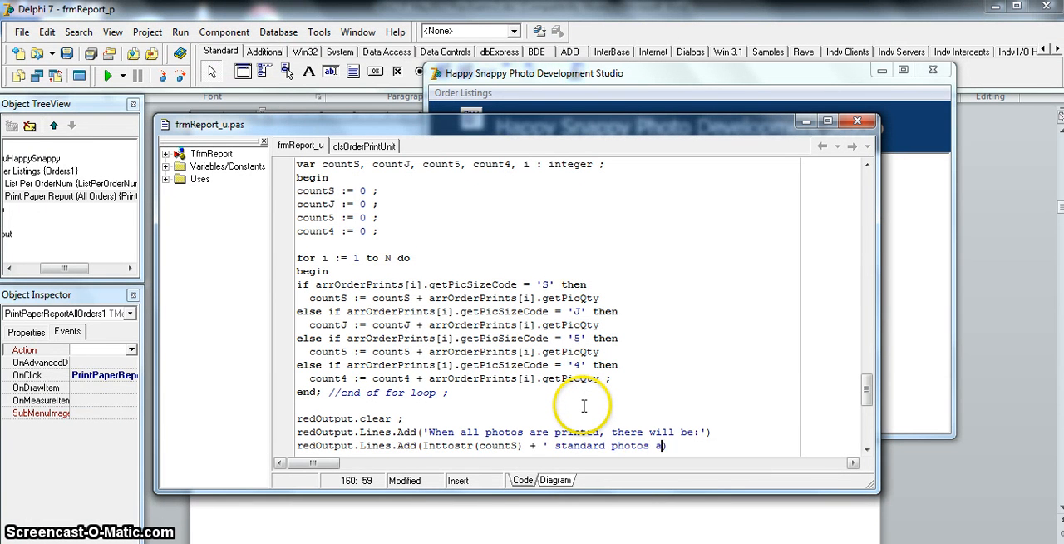
{"action": "type", "text": "nd') ;"}
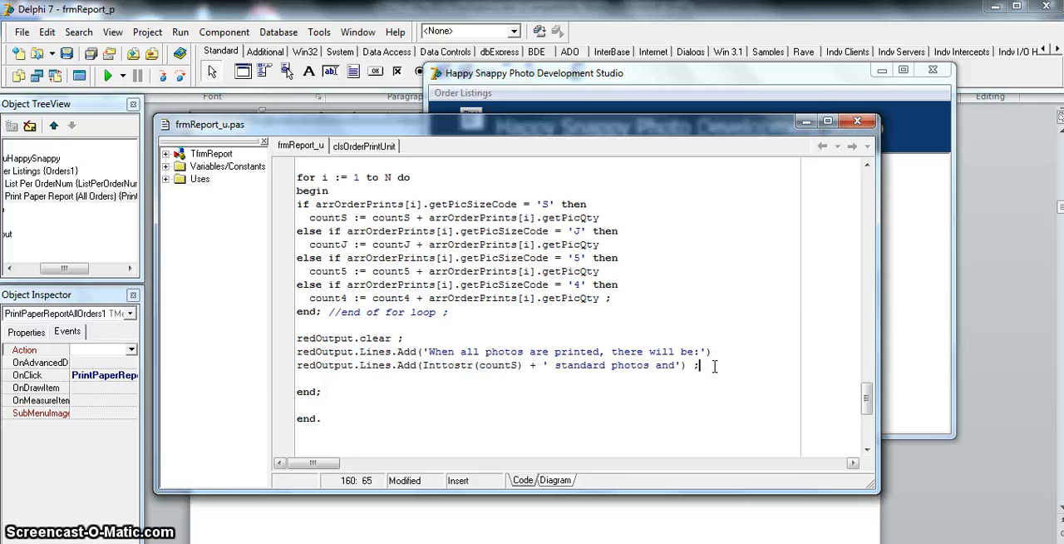
Duplicate the standard line for countJ jumbo, count5 DIN A5 and count4 DIN A4 photos.
{"action": "type", "text": "redOutput.Lines.Add(Inttostr(countS) + ' standard photos and') ;"}
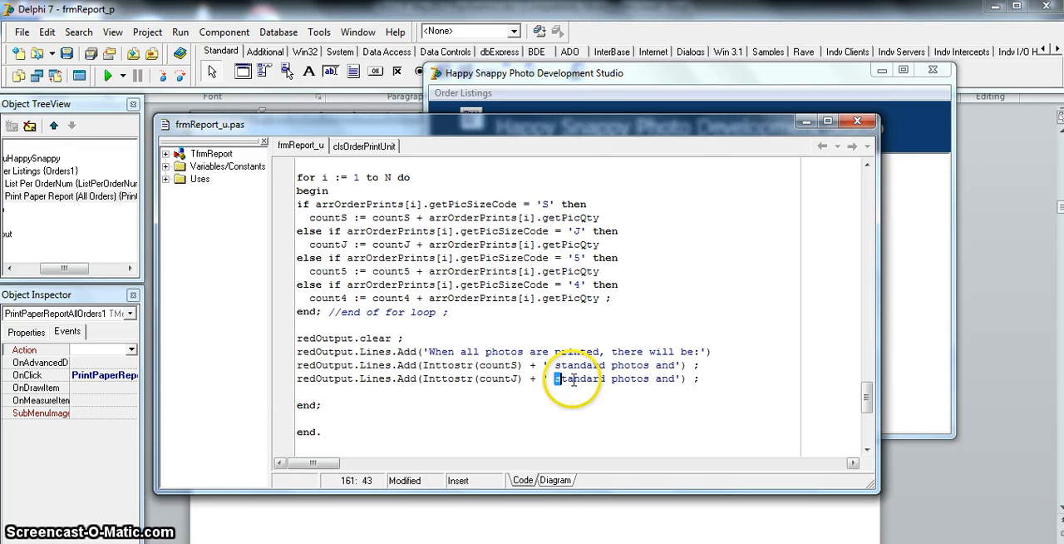
{"action": "type", "text": "jumbo"}
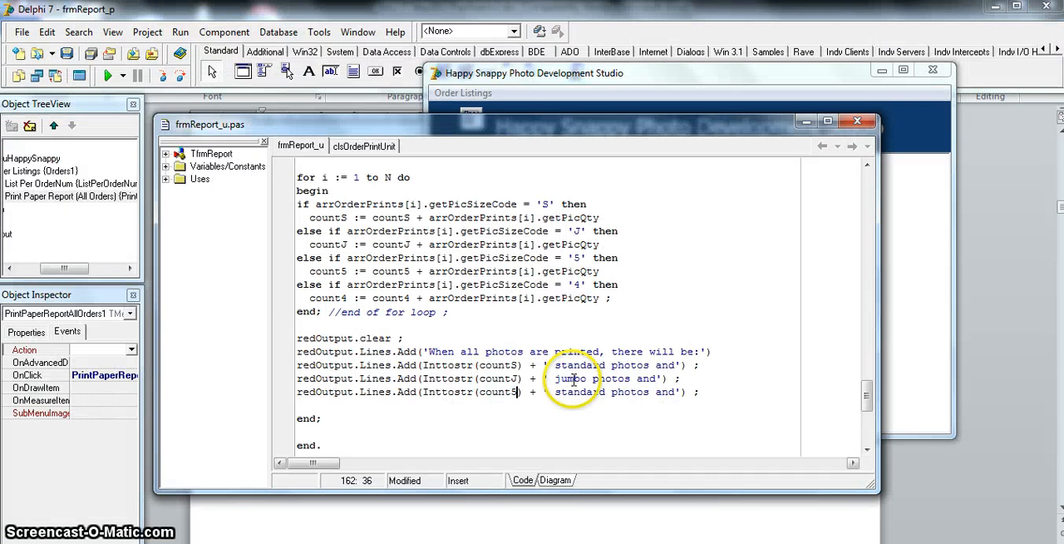
{"action": "double_click", "coordinate": [567, 391]}
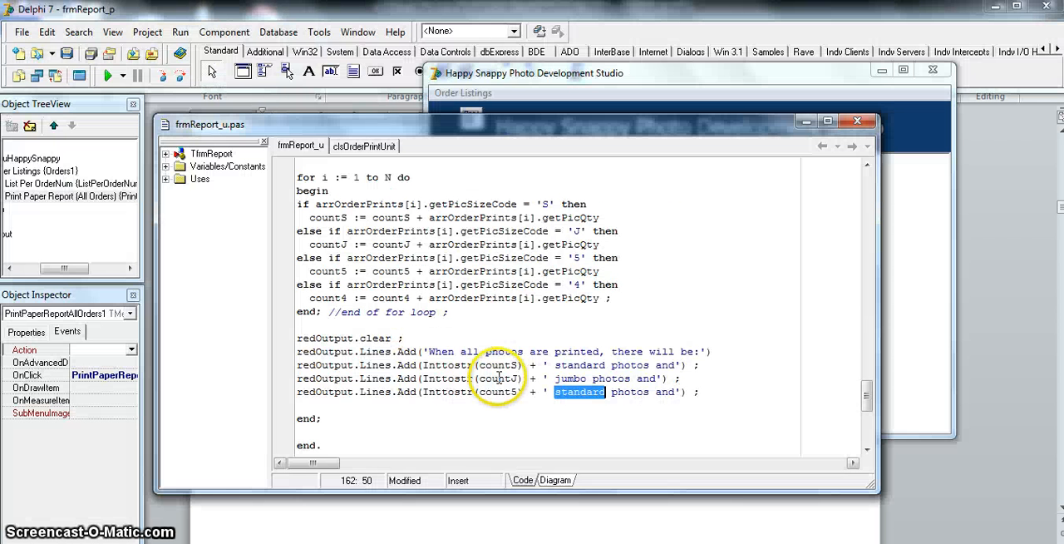
{"action": "type", "text": "DIN AS"}
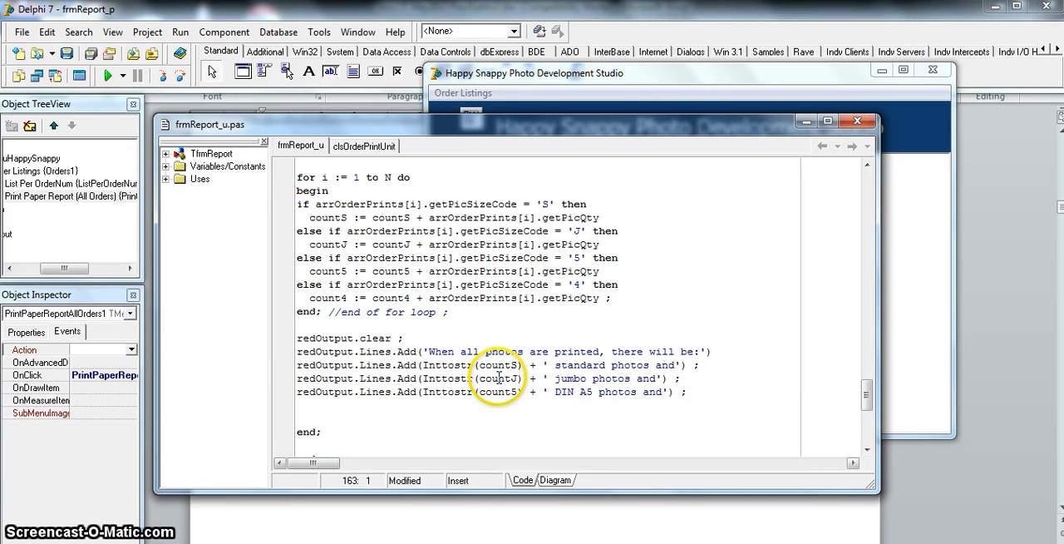
{"action": "type", "text": "redOutput.Lines.Add(Inttostr(count5) + ' standard photos and') ;"}
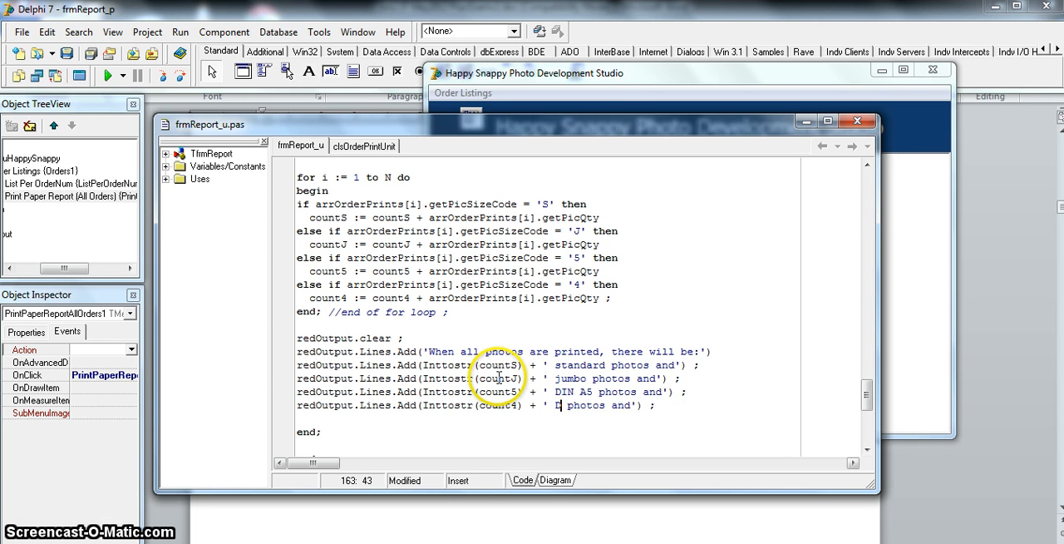
{"action": "type", "text": "IN A4"}
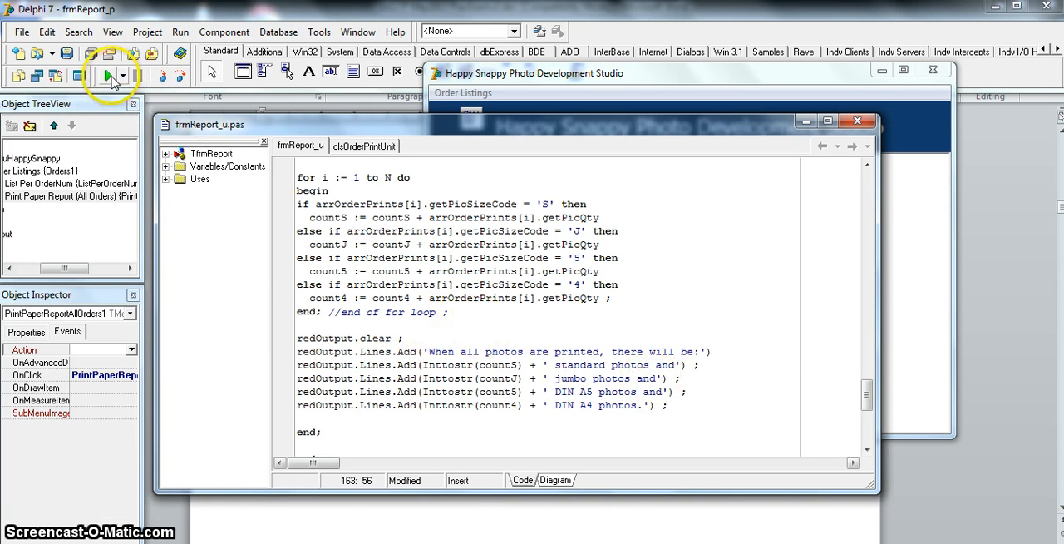
Run the program, add the missing semicolon after the heading line, and run again.
{"action": "left_click", "coordinate": [109, 74]}
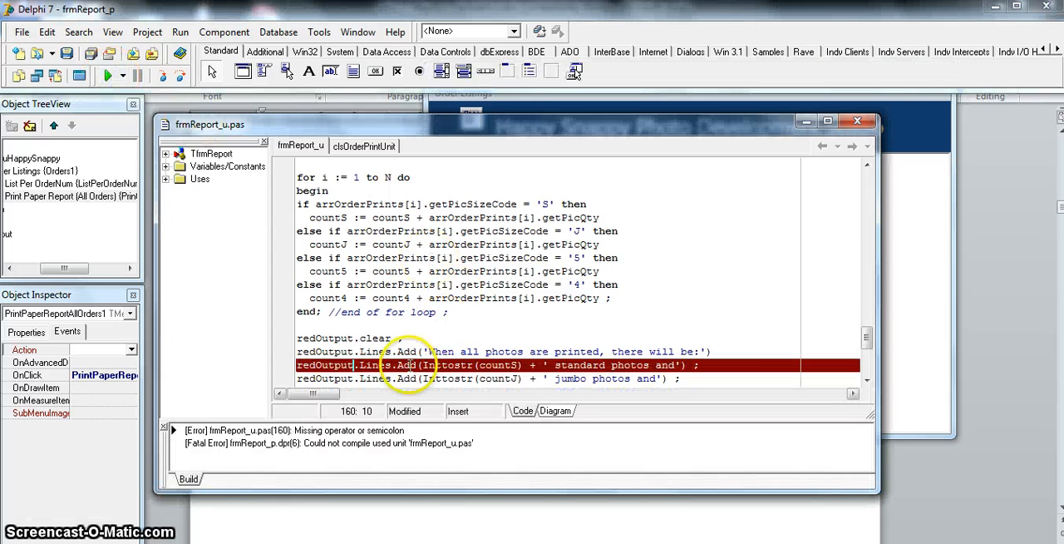
{"action": "left_click", "coordinate": [727, 350]}
{"action": "type", "text": "   ;"}
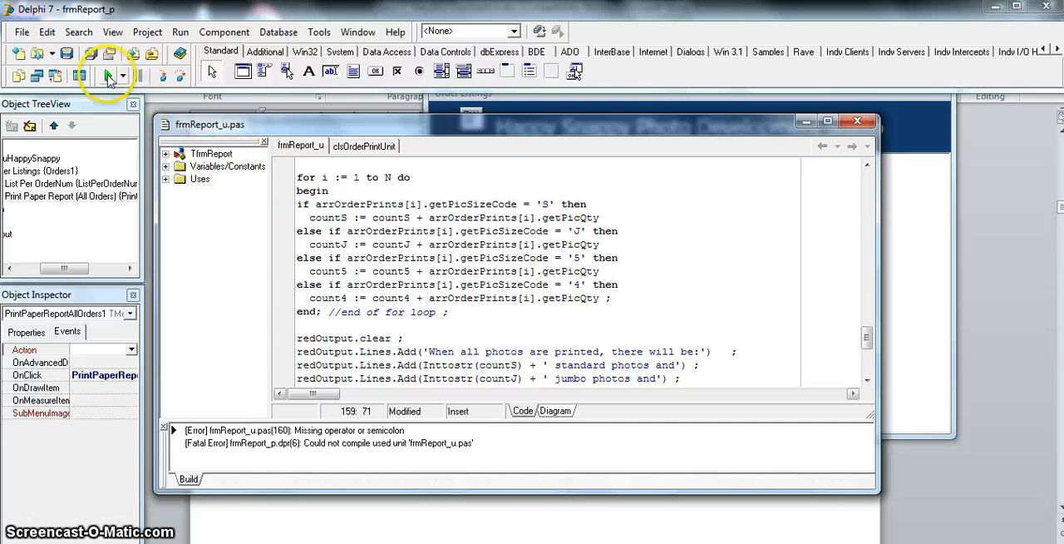
{"action": "left_click", "coordinate": [108, 75]}
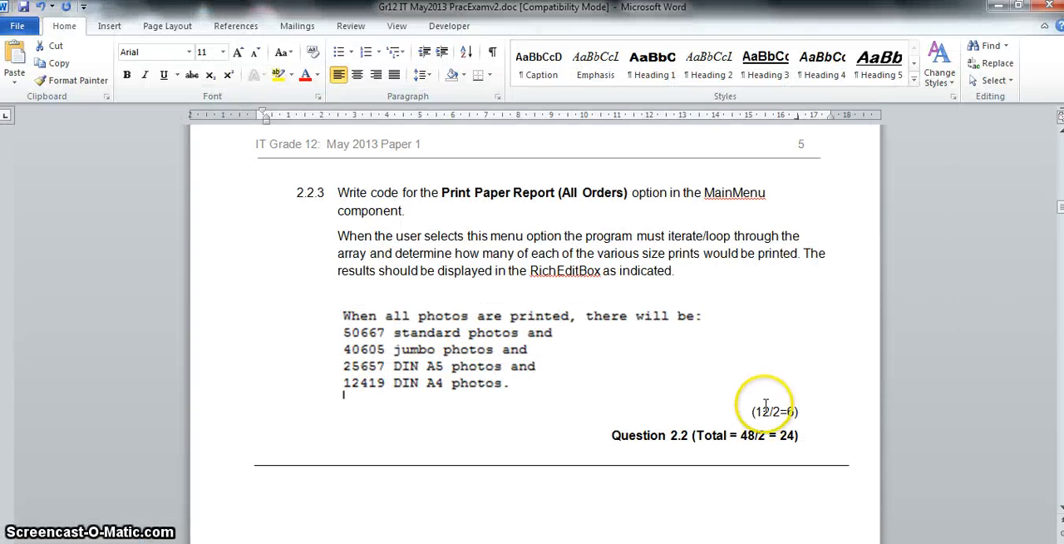
{"action": "mouse_move", "coordinate": [760, 336]}
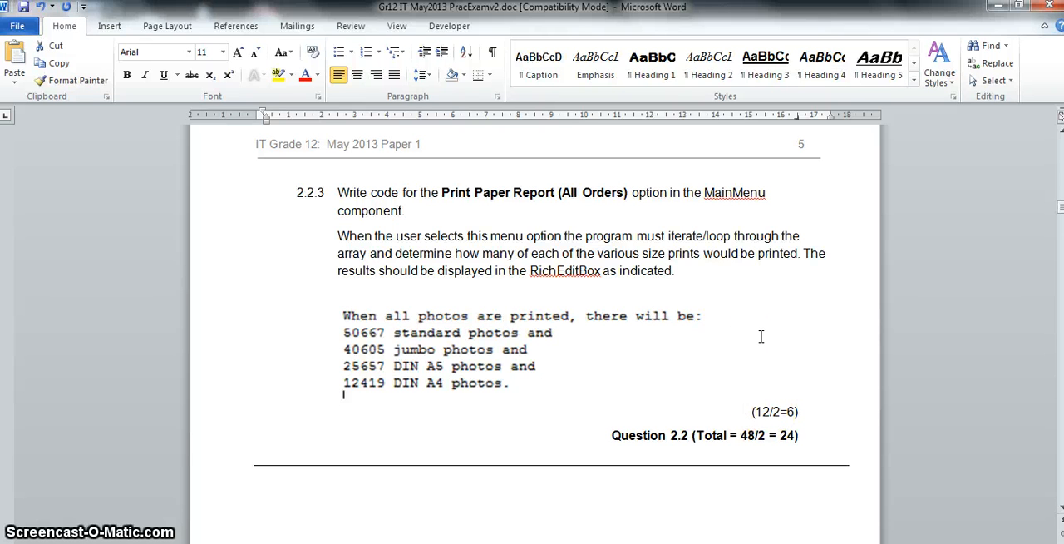